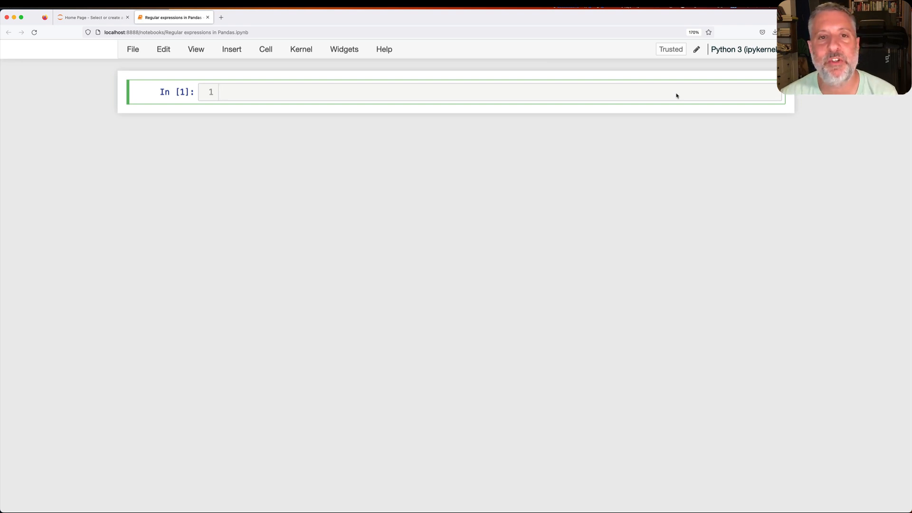
- Run the pandas import, then build Series s from the 22 words of the regular-expressions sentence
{"action": "left_click", "coordinate": [223, 91]}
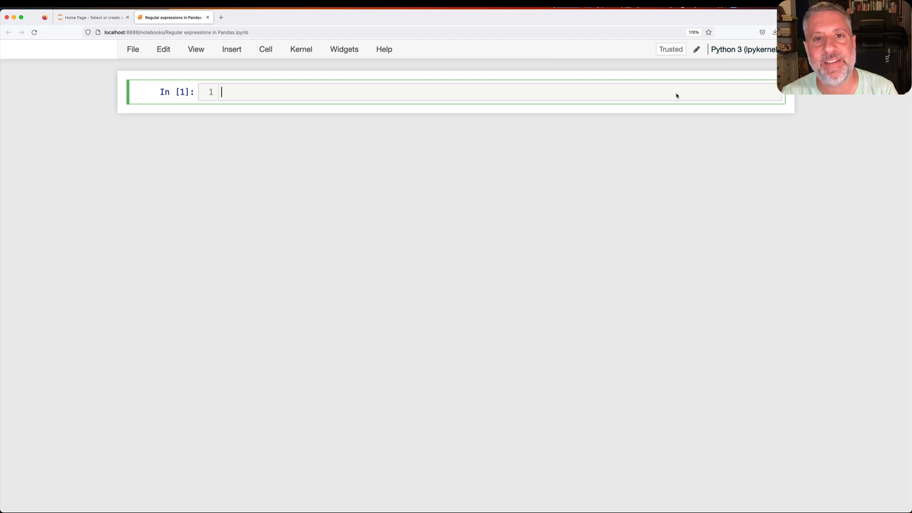
{"action": "key", "text": "Shift+Enter"}
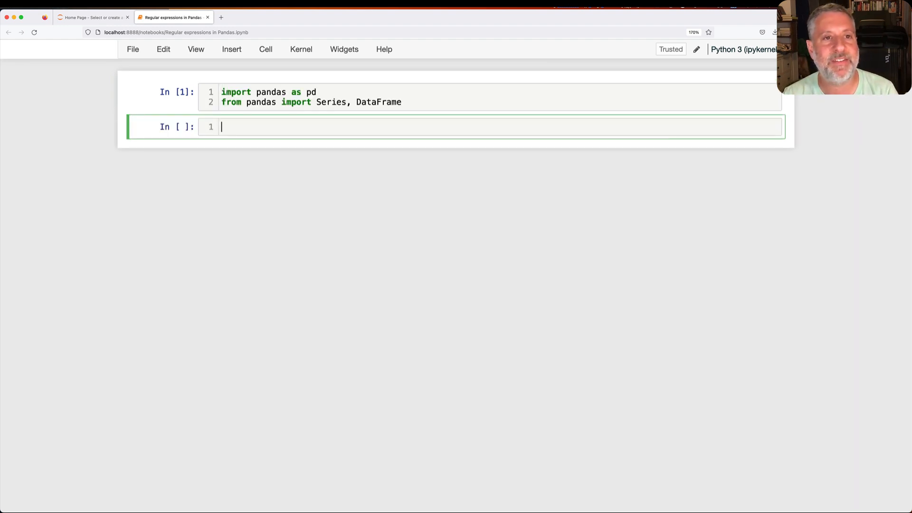
{"action": "type", "text": "s"}
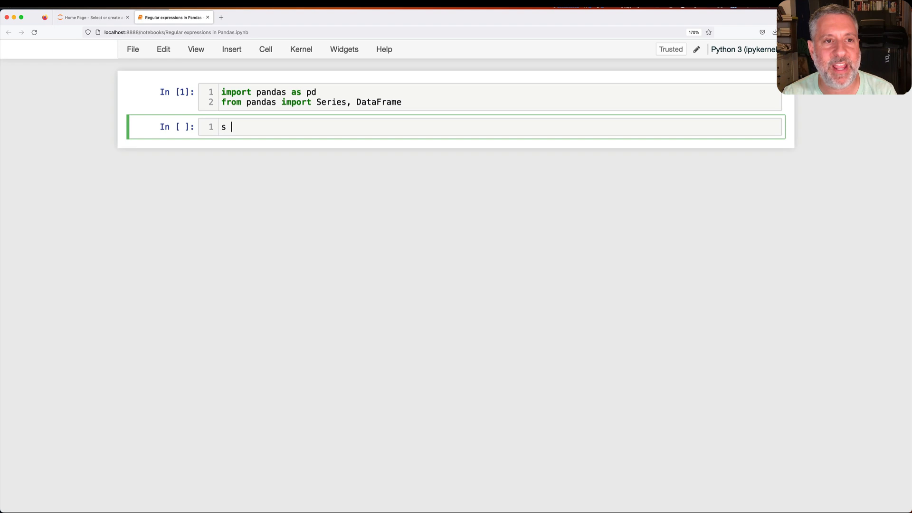
{"action": "type", "text": "= Series('')"}
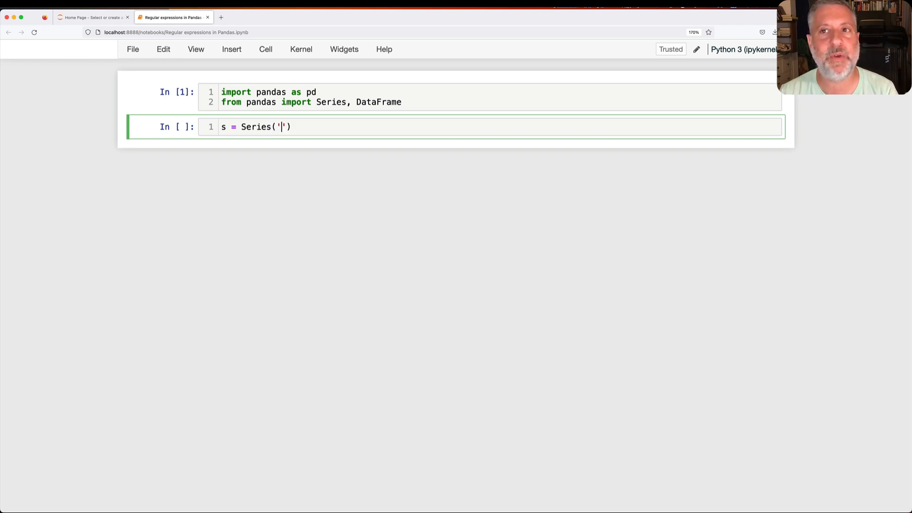
{"action": "type", "text": "this i"}
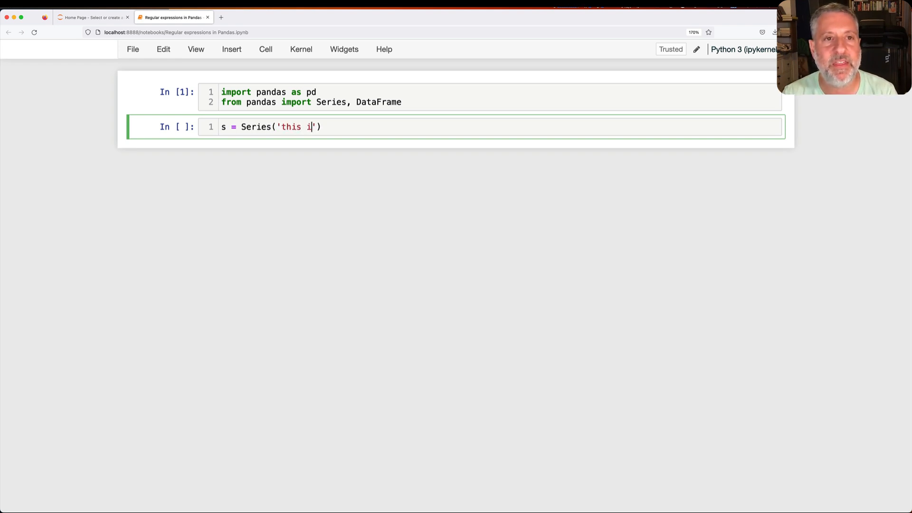
{"action": "type", "text": "s a bunch of words for m"}
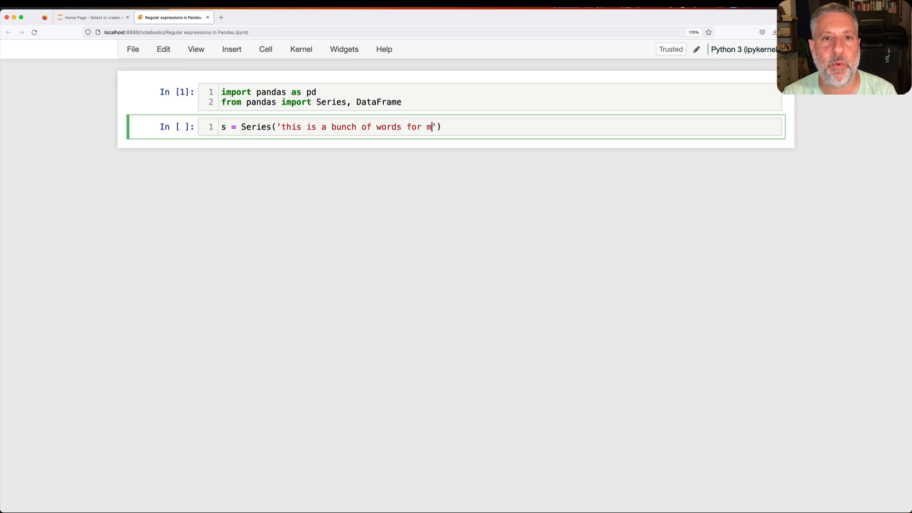
{"action": "type", "text": "y video a"}
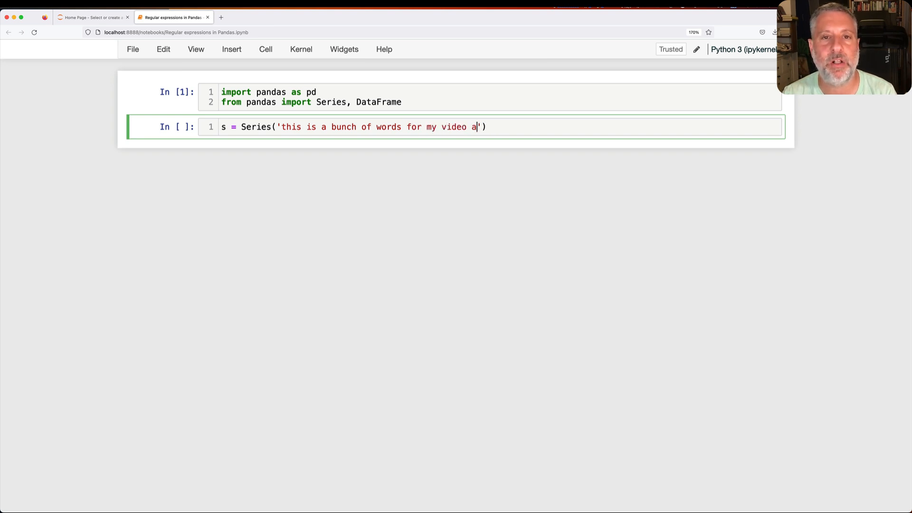
{"action": "type", "text": "ll about using regular exp"}
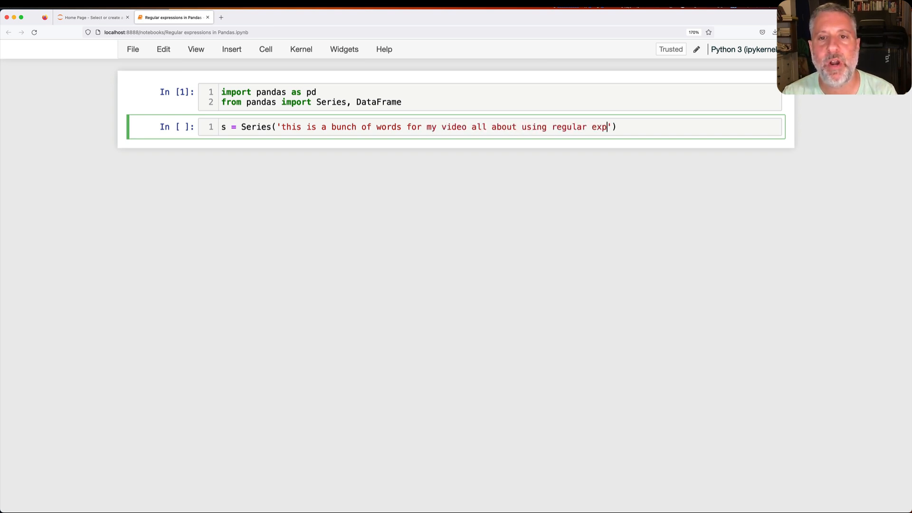
{"action": "type", "text": "ressions to extra"}
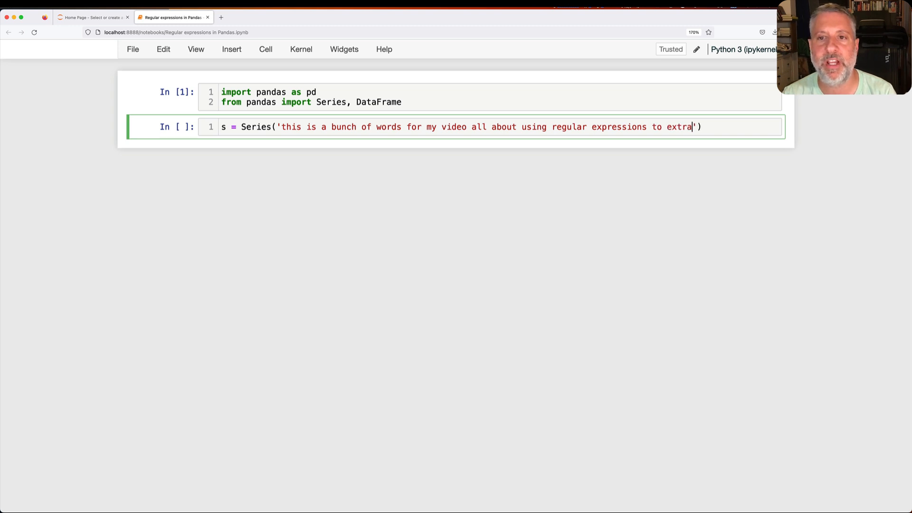
{"action": "type", "text": "ct text and find patterns in Pandas"}
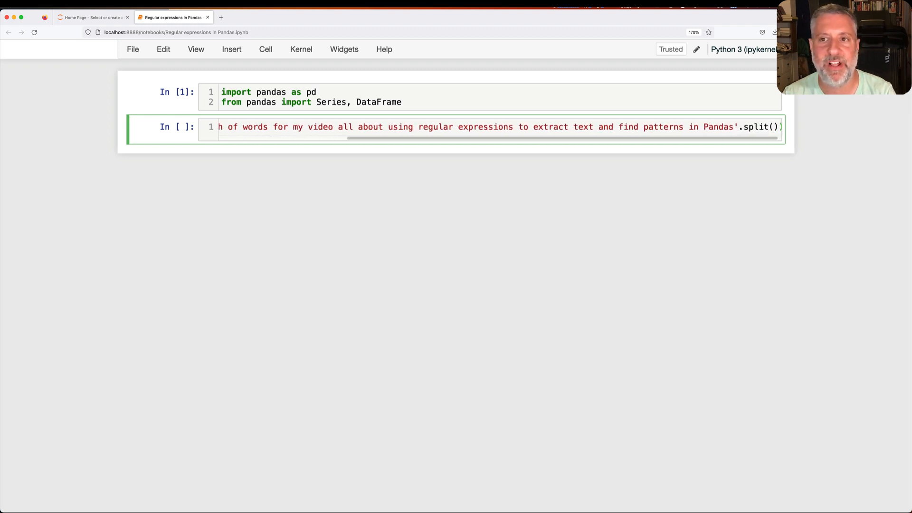
{"action": "key", "text": "shift+enter"}
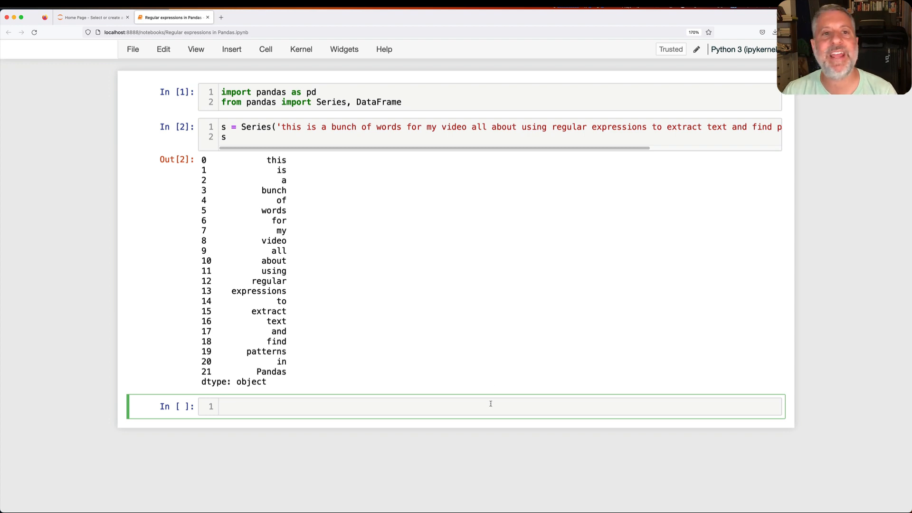
- Write a commented cell filtering the Series to words containing the letter 'i' with str.contains
{"action": "type", "text": "# let's"}
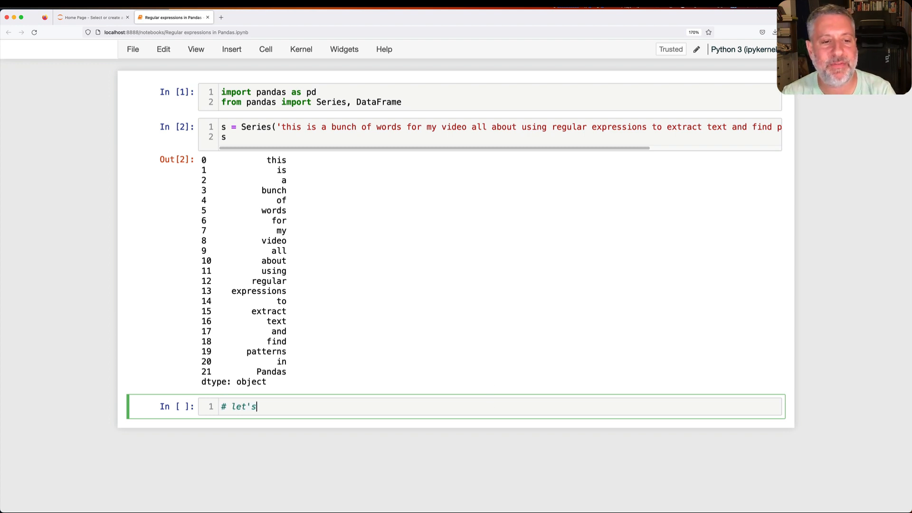
{"action": "type", "text": "find all of the words contai"}
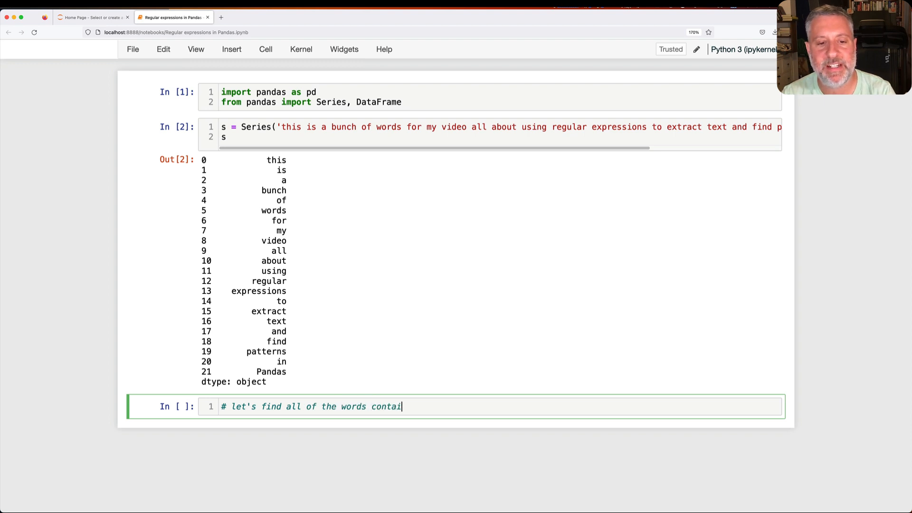
{"action": "type", "text": "ning the letter \"i\""}
{"action": "type", "text": "s.str."}
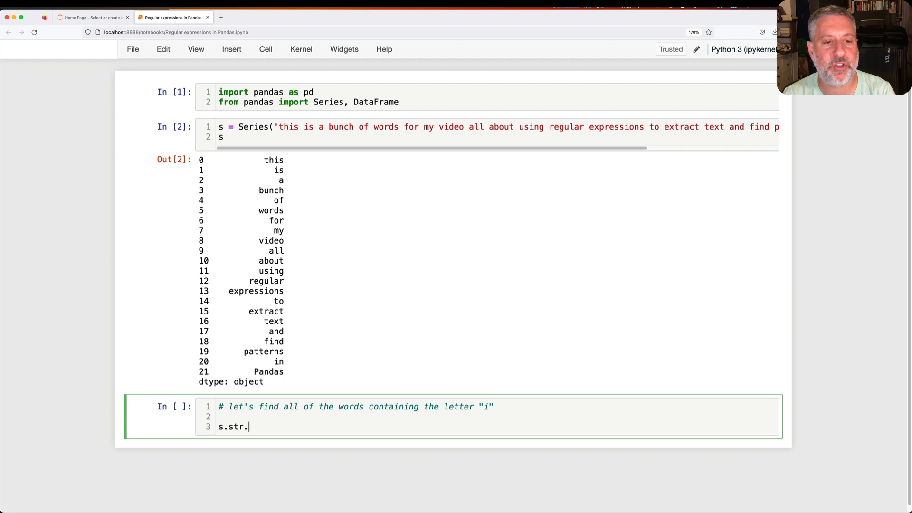
{"action": "type", "text": "contains"}
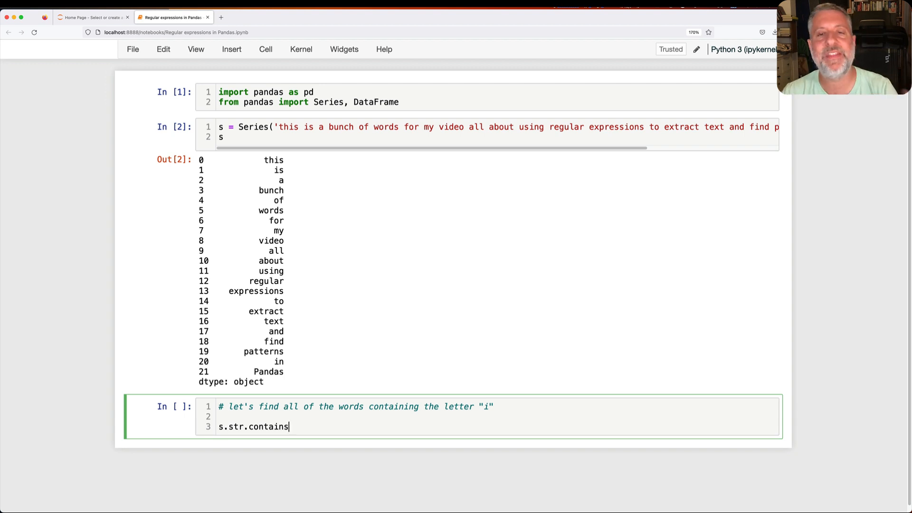
{"action": "type", "text": "()"}
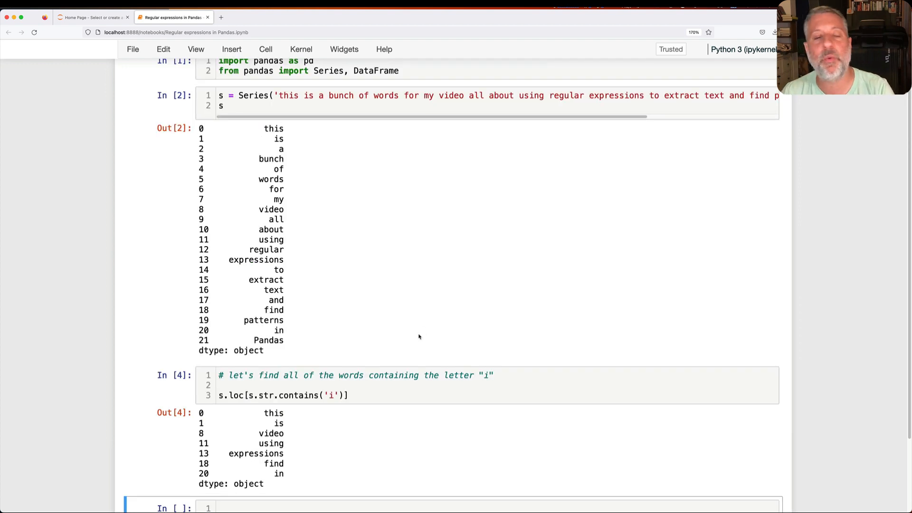
- Add a cell listing words containing 'e' with s.loc[s.str.contains('e')]
{"action": "scroll", "scroll_direction": "down", "scroll_amount": 3}
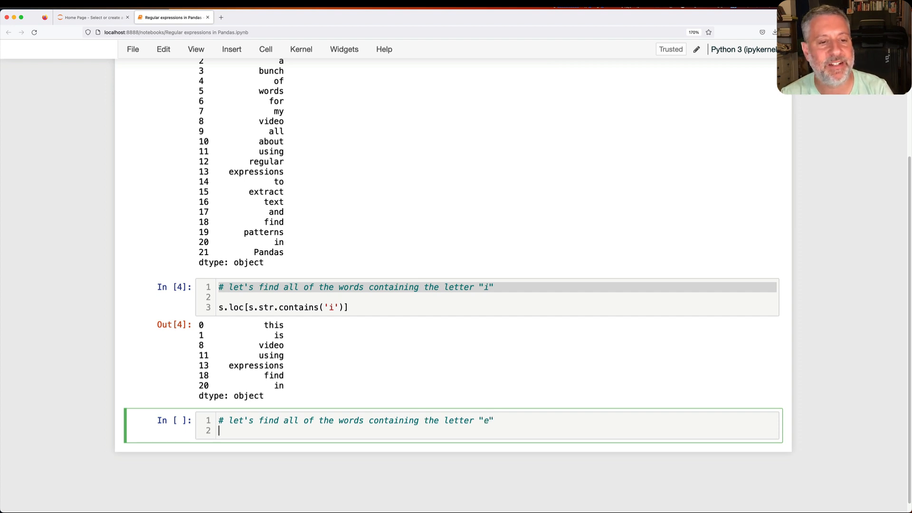
{"action": "left_click", "coordinate": [362, 366]}
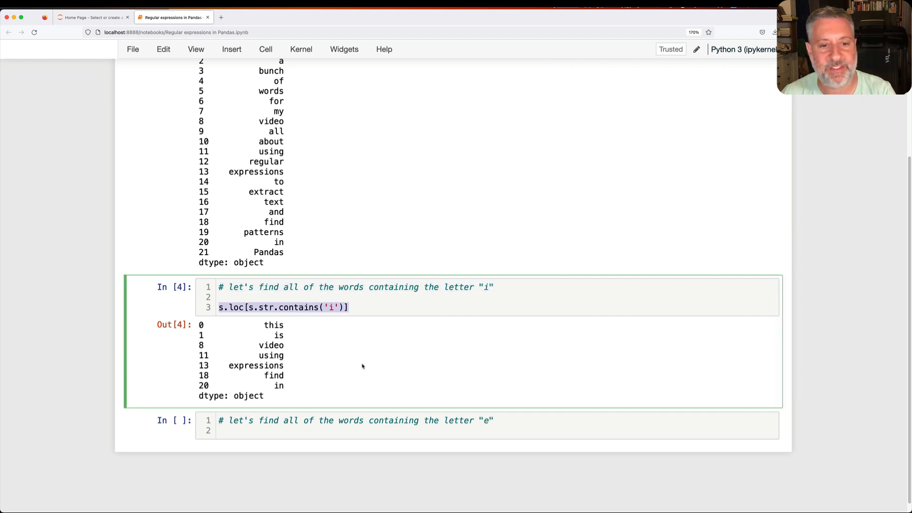
{"action": "type", "text": "s.loc[s.str.contains('e')]"}
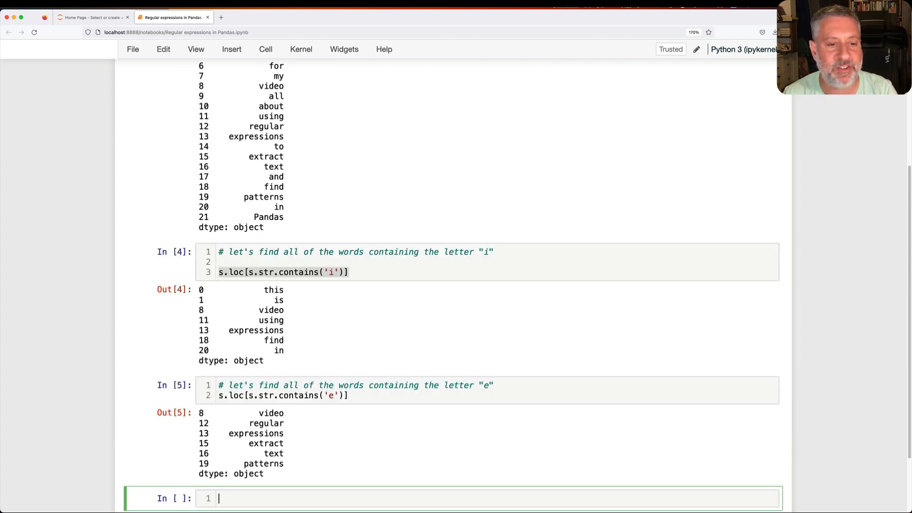
- Save, then list words containing 'e' or 'i' by combining two contains masks with |
{"action": "key", "text": "ctrl+s"}
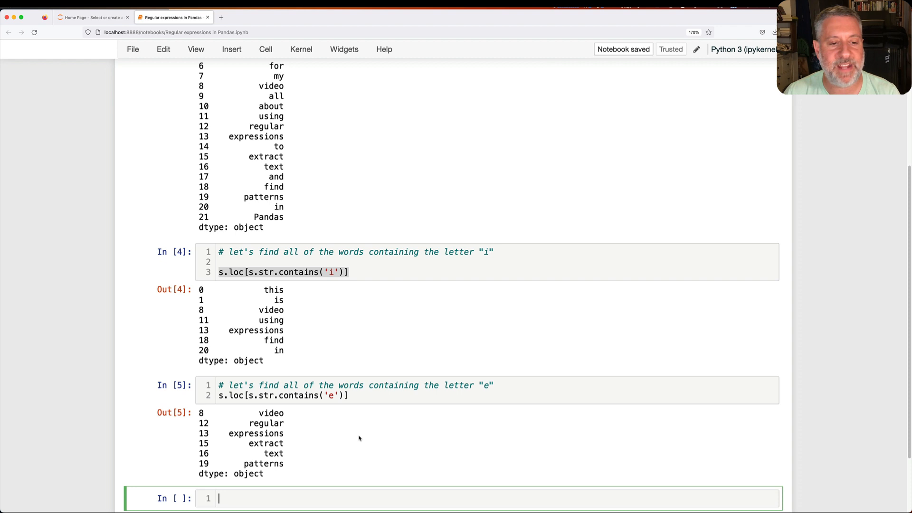
{"action": "type", "text": "# let's find all"}
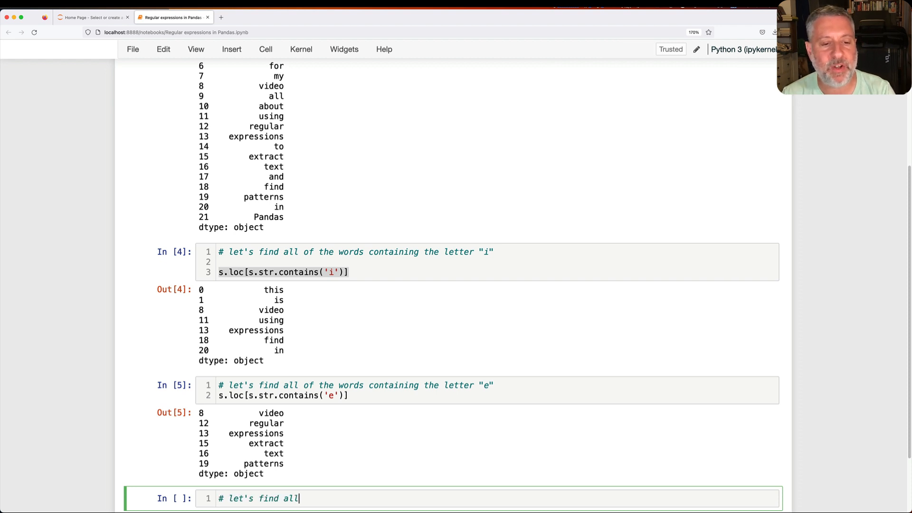
{"action": "type", "text": "of the words containing either"}
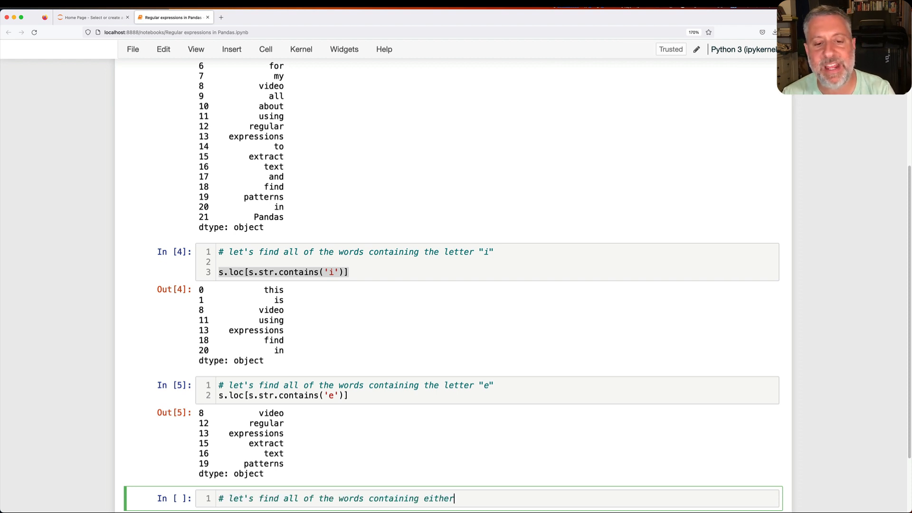
{"action": "type", "text": "\"e\" or \"i\""}
{"action": "type", "text": "#"}
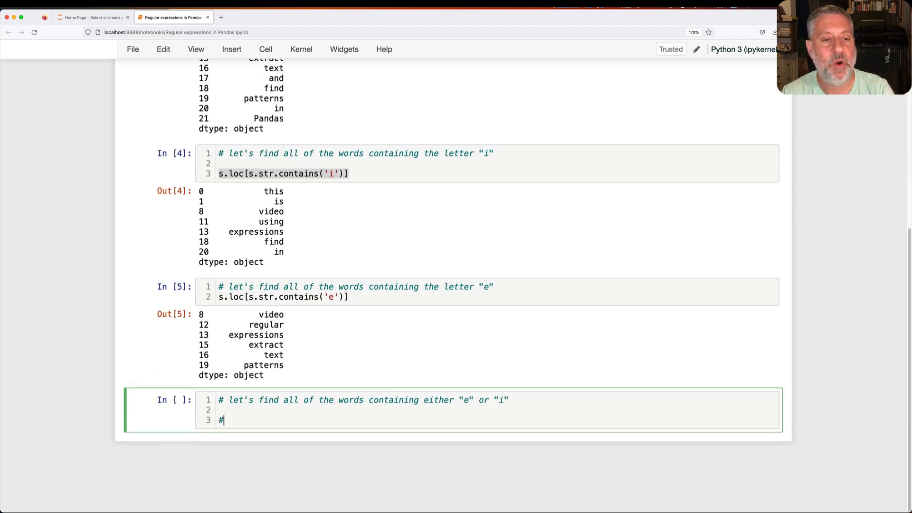
{"action": "type", "text": "option 1: Use"}
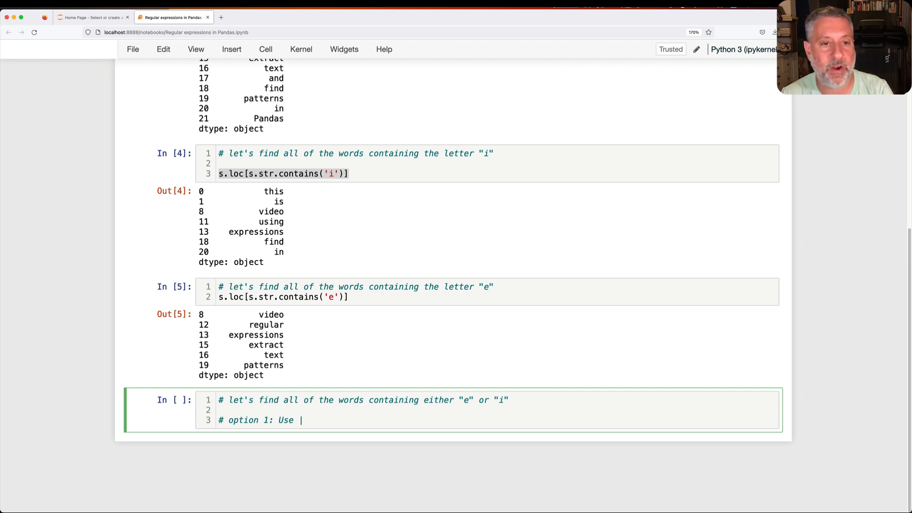
{"action": "type", "text": "to combine our"}
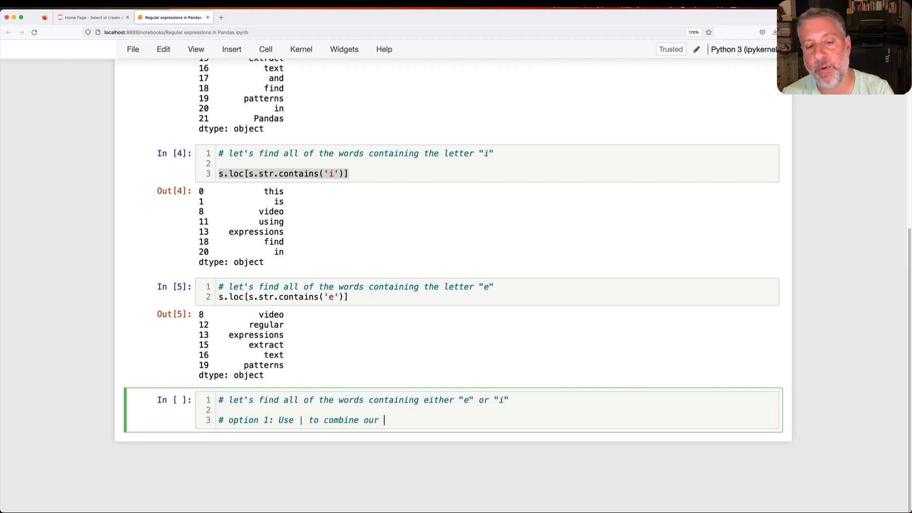
{"action": "type", "text": "two boolean series, for a new one that"}
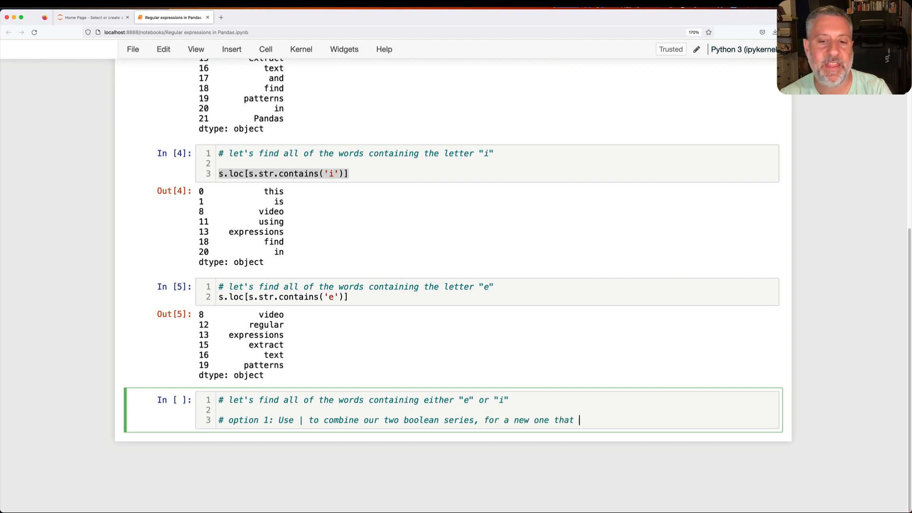
{"action": "type", "text": "we apply as a mask index"}
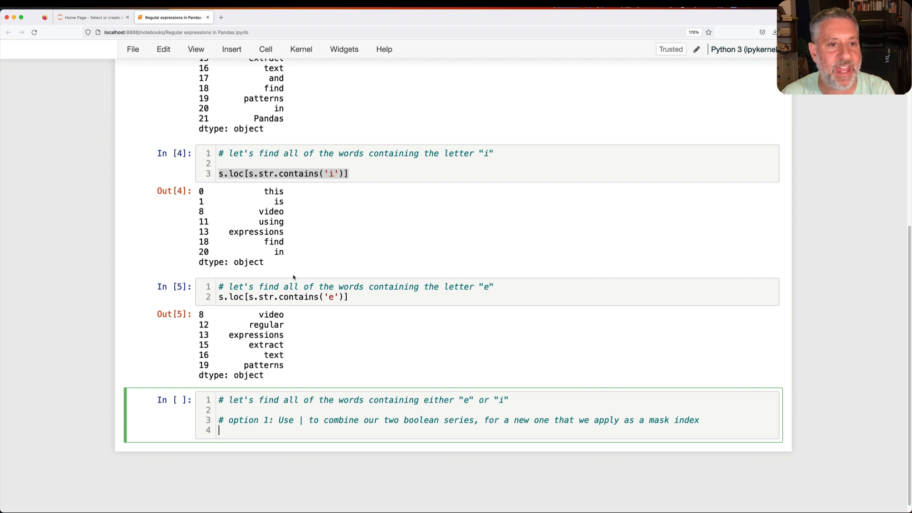
{"action": "mouse_move", "coordinate": [290, 435]}
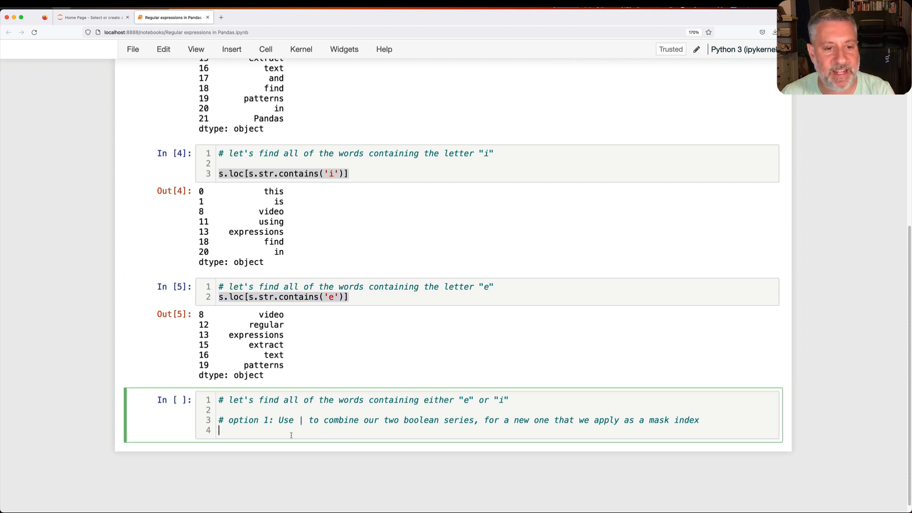
{"action": "type", "text": "s.loc[s.str.contains('e') | s.str.contains('i"}
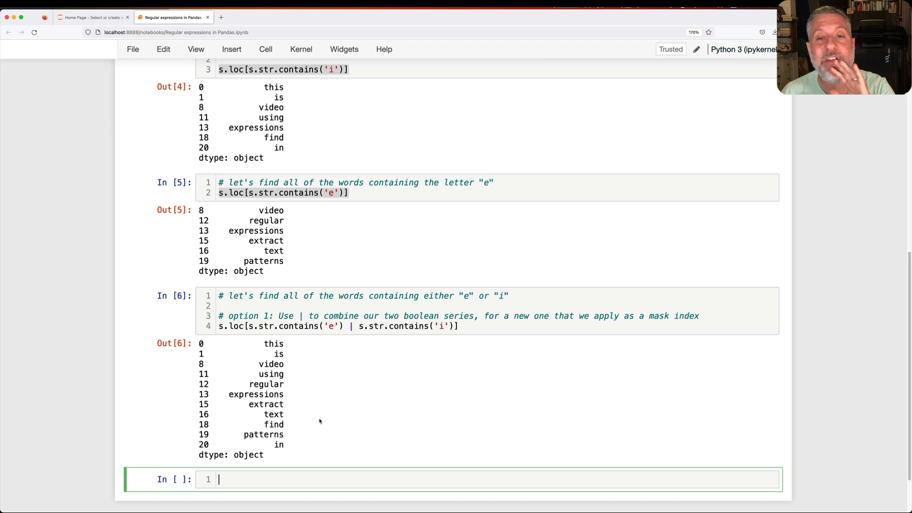
- Write 'option 2: use a regular expression' comments explaining what a character class is
{"action": "type", "text": "# o"}
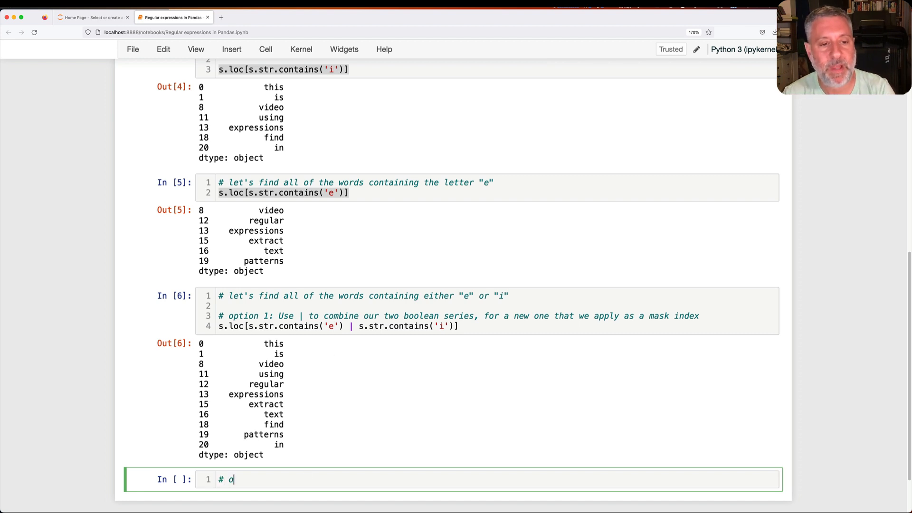
{"action": "type", "text": "ption 2: U"}
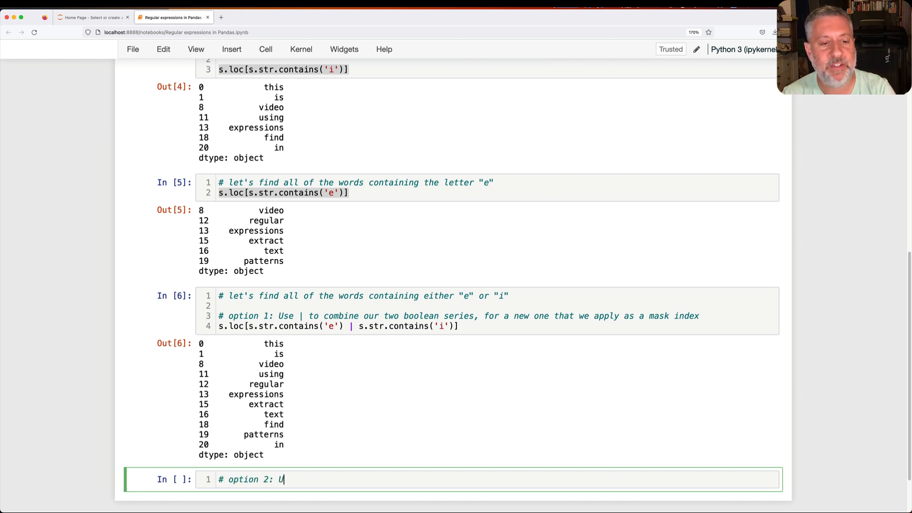
{"action": "type", "text": "se a regular express"}
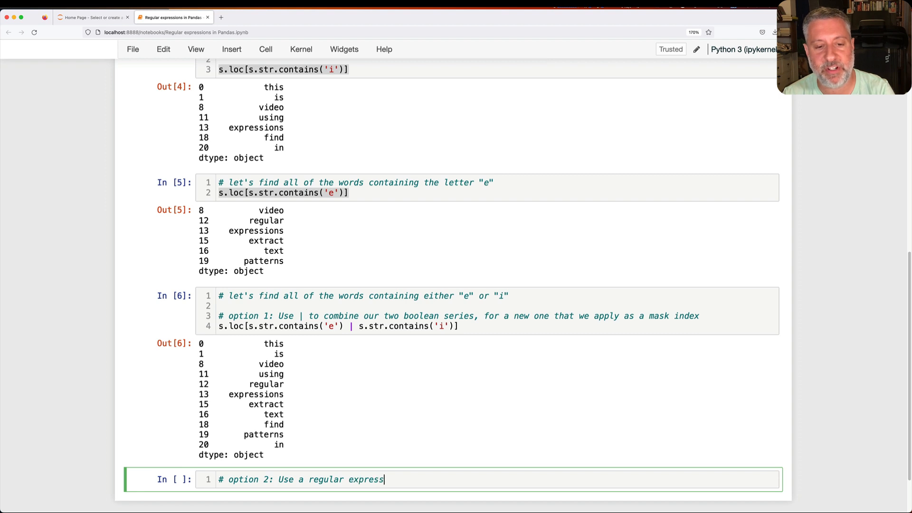
{"action": "type", "text": "ion!"}
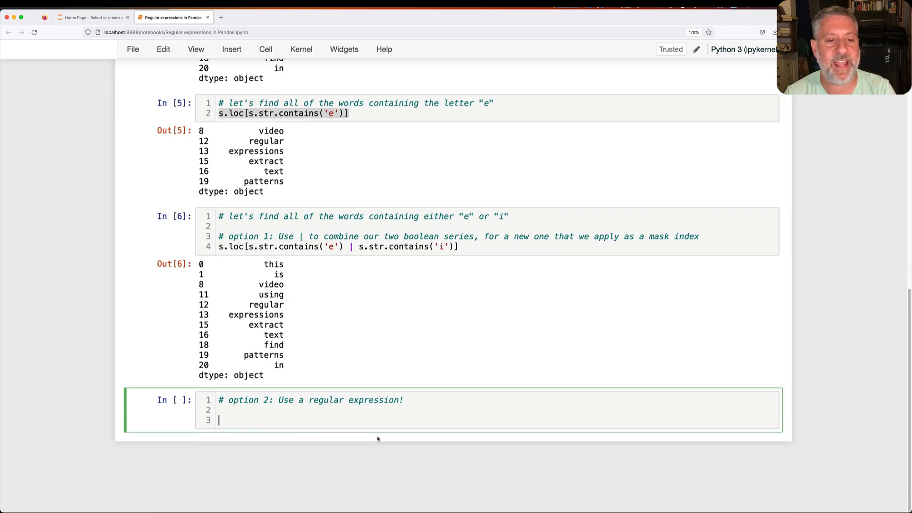
{"action": "type", "text": "# create a charac"}
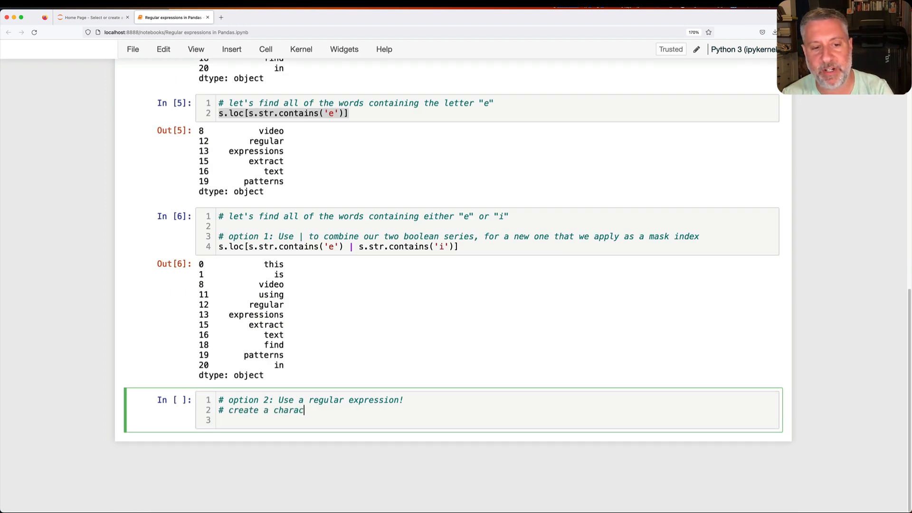
{"action": "type", "text": "ter class, meani"}
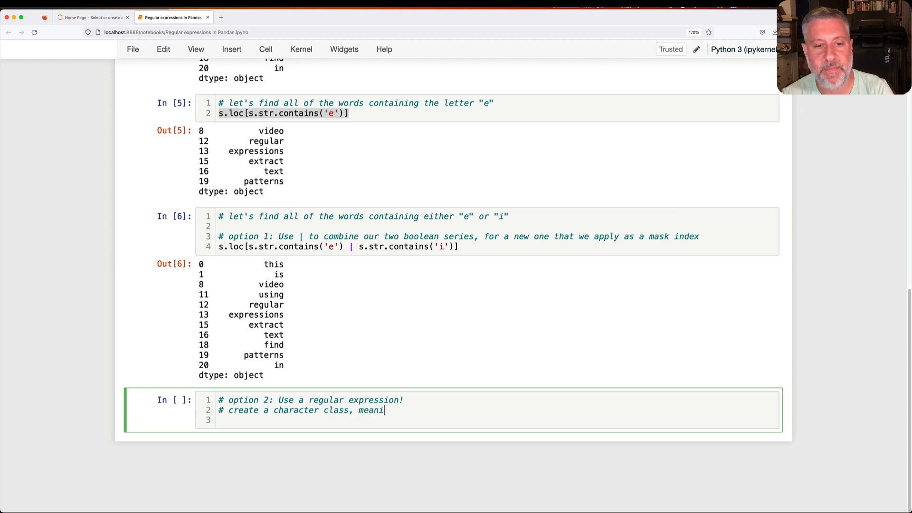
{"action": "type", "text": "ng a small set of char"}
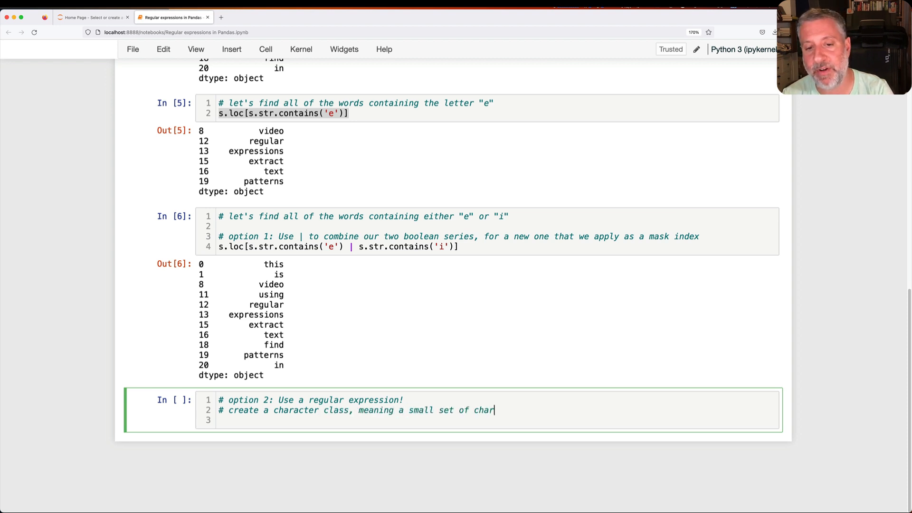
{"action": "type", "text": "acters that any o"}
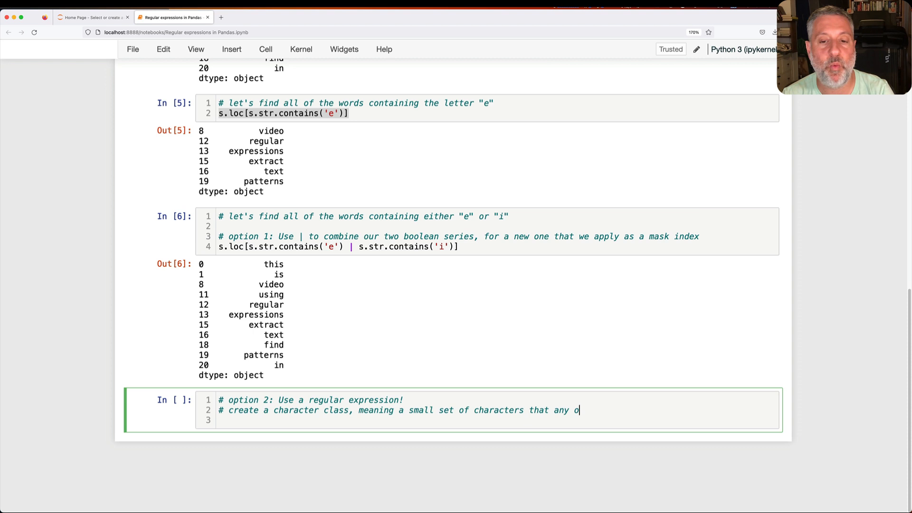
{"action": "type", "text": "ne of which can/sh"}
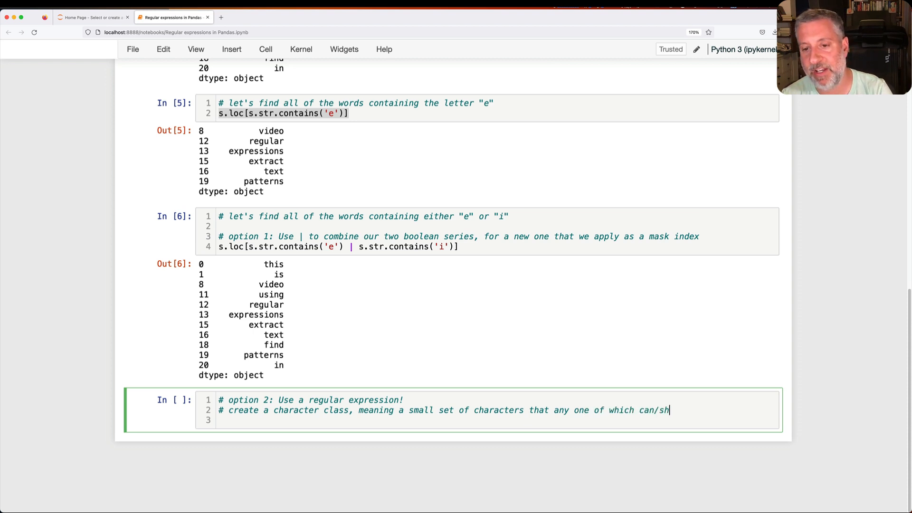
{"action": "type", "text": "ould match our string"}
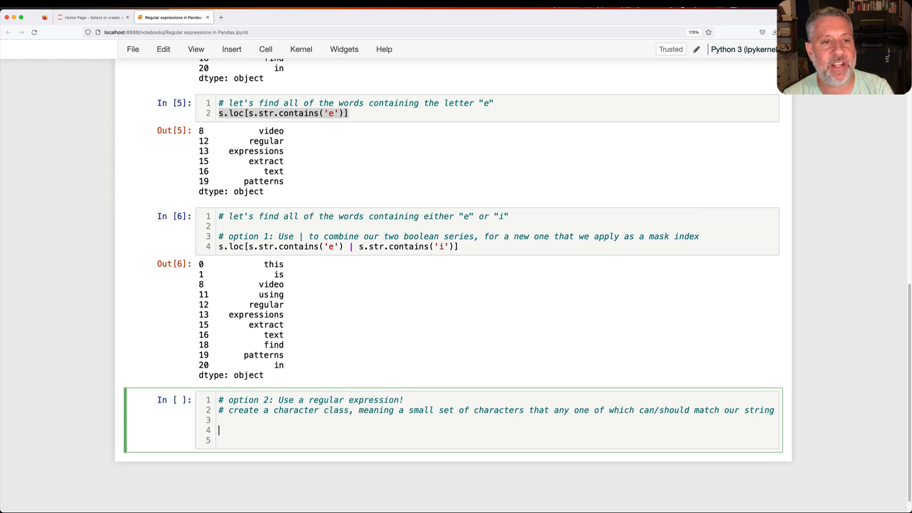
- Filter with s.str.contains('[ei]'), noting one of these characters must match, and run it
{"action": "type", "text": "s.loc[s.str.contains('e')]"}
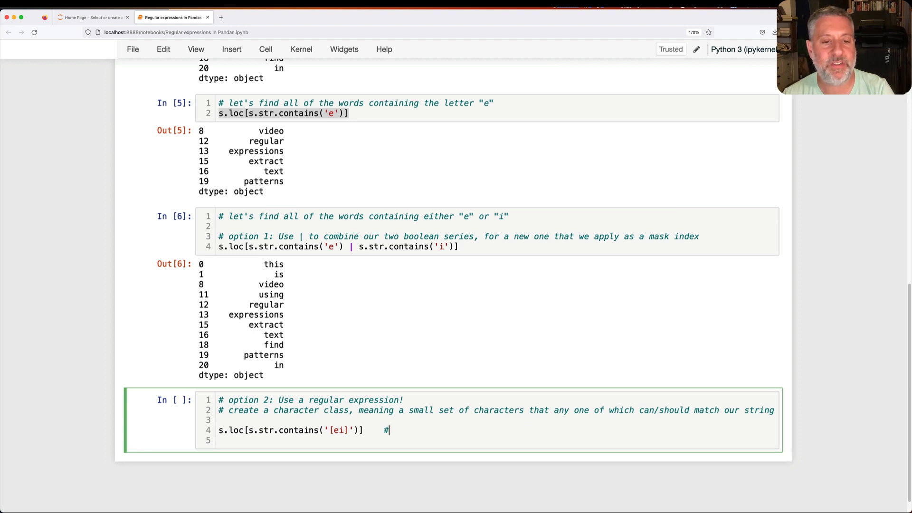
{"action": "type", "text": "[ei] means"}
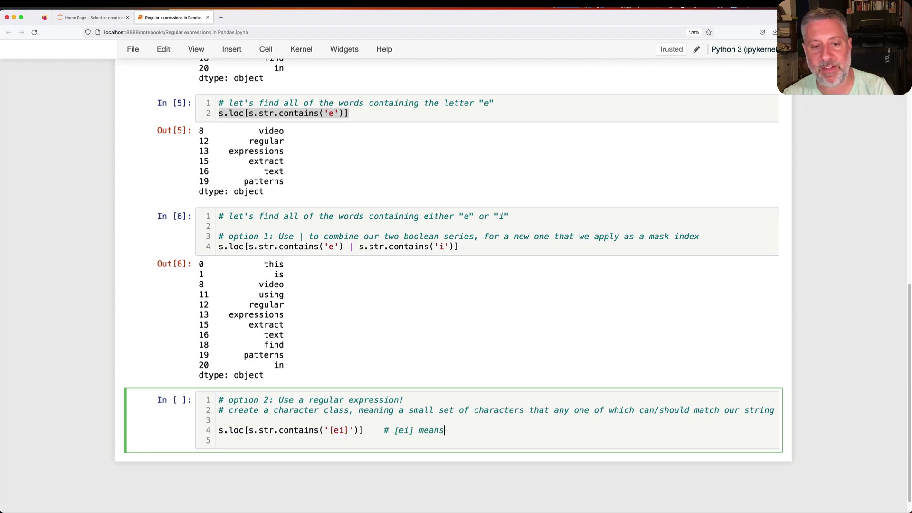
{"action": "type", "text": ": one of these characters"}
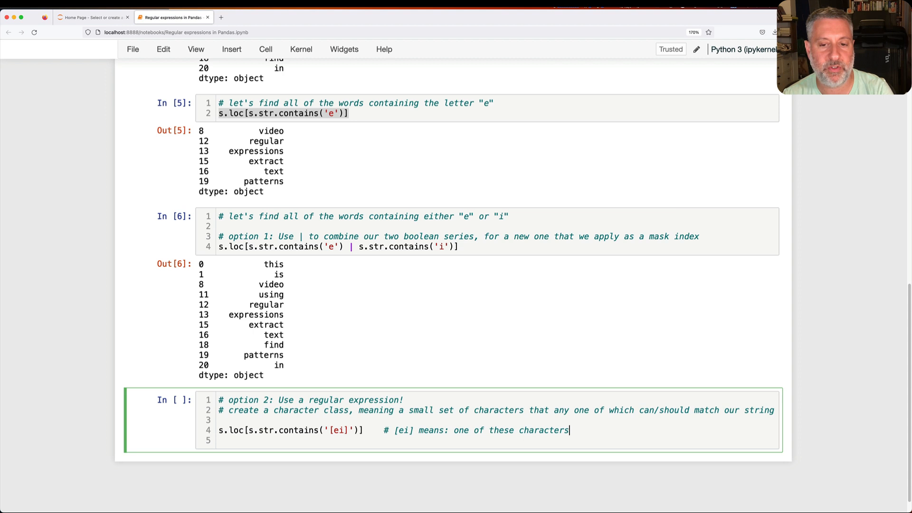
{"action": "type", "text": "must match"}
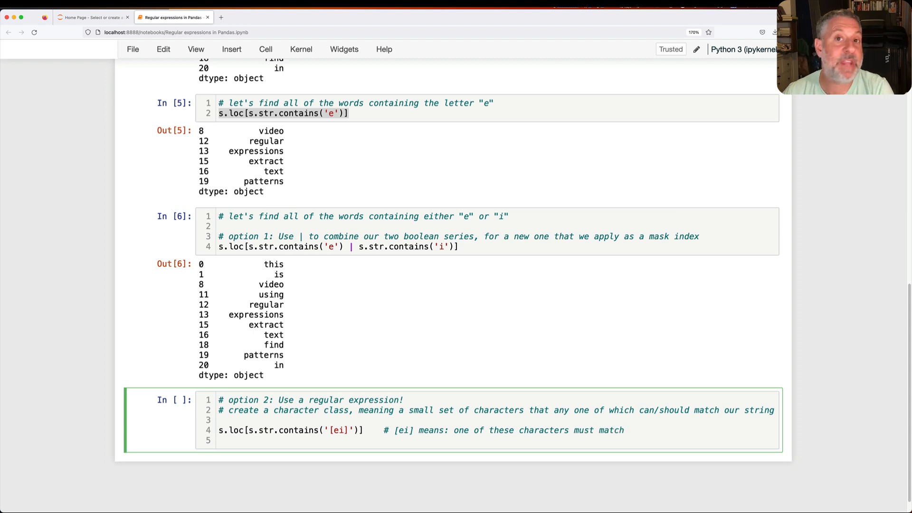
{"action": "left_click", "coordinate": [334, 430]}
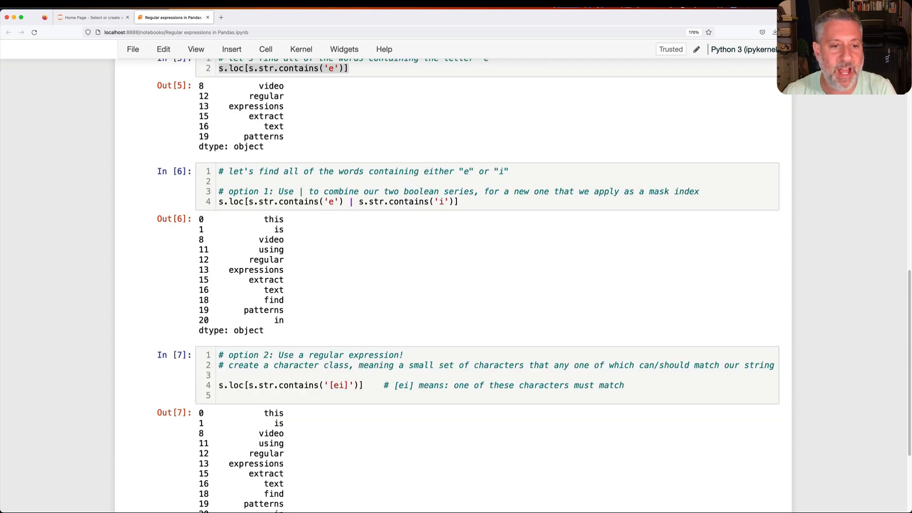
{"action": "scroll", "scroll_direction": "down", "scroll_amount": 3}
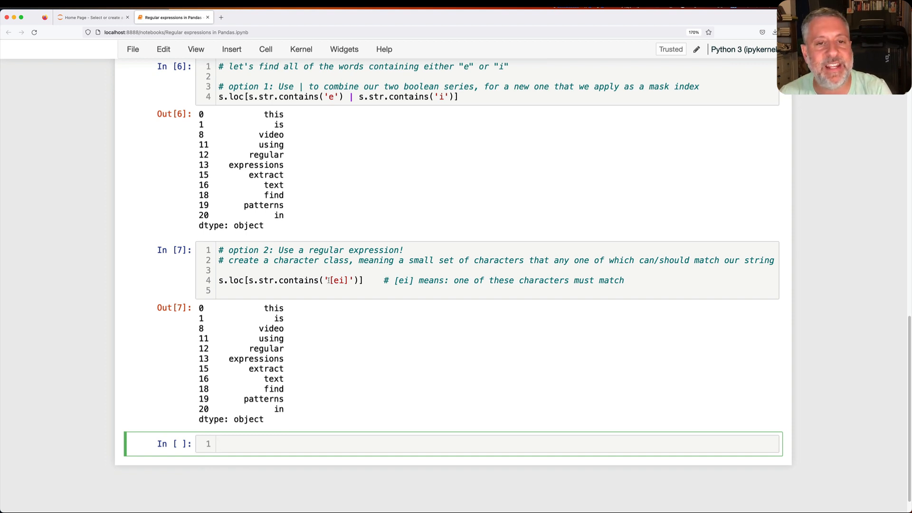
- Comment why to state regex explicitly, then filter with contains('[ei]', regex=True) and run it
{"action": "type", "text": "# let's"}
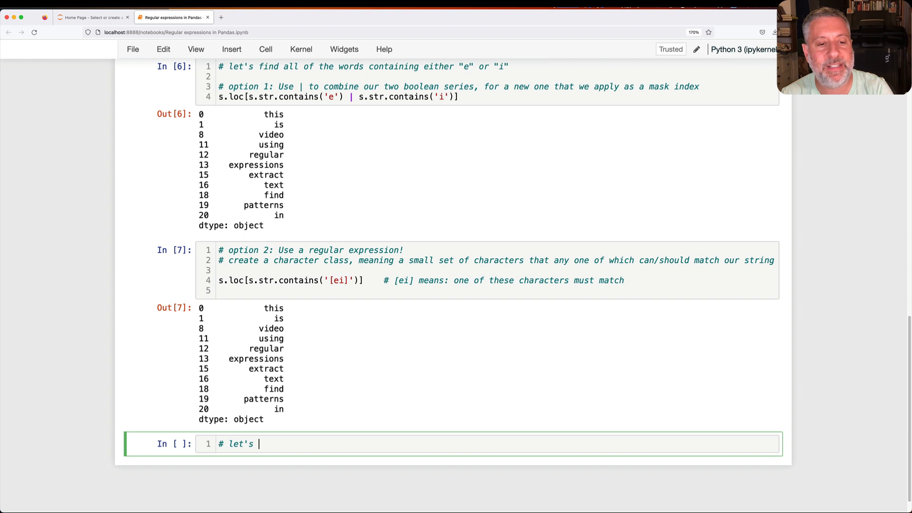
{"action": "type", "text": "be expre"}
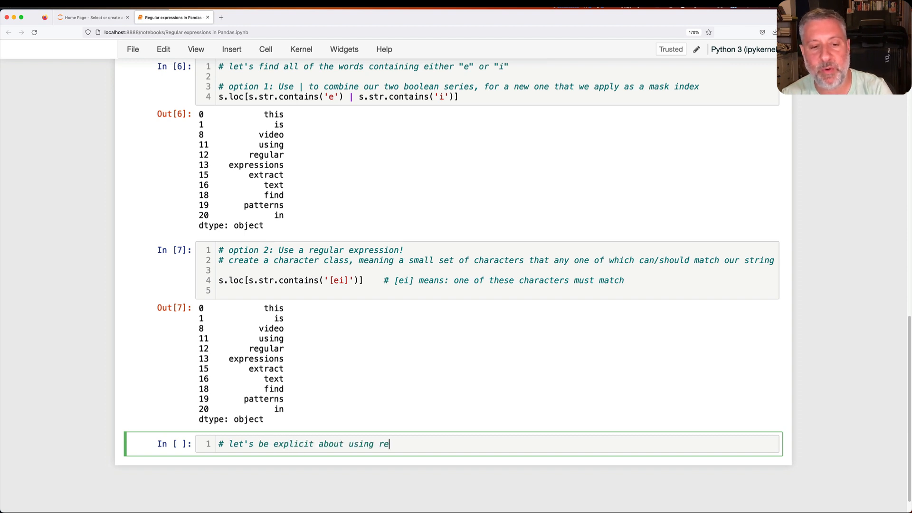
{"action": "type", "text": "gular expressions -"}
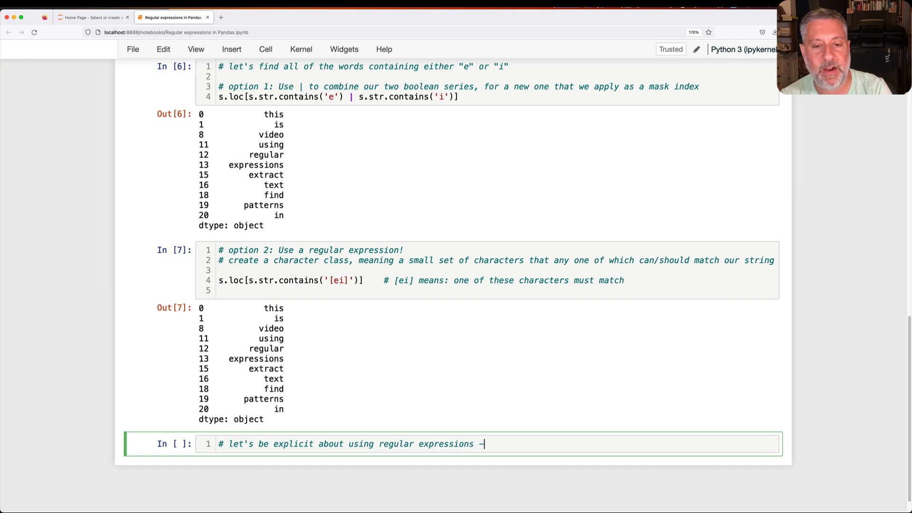
{"action": "type", "text": "- in the future, thi"}
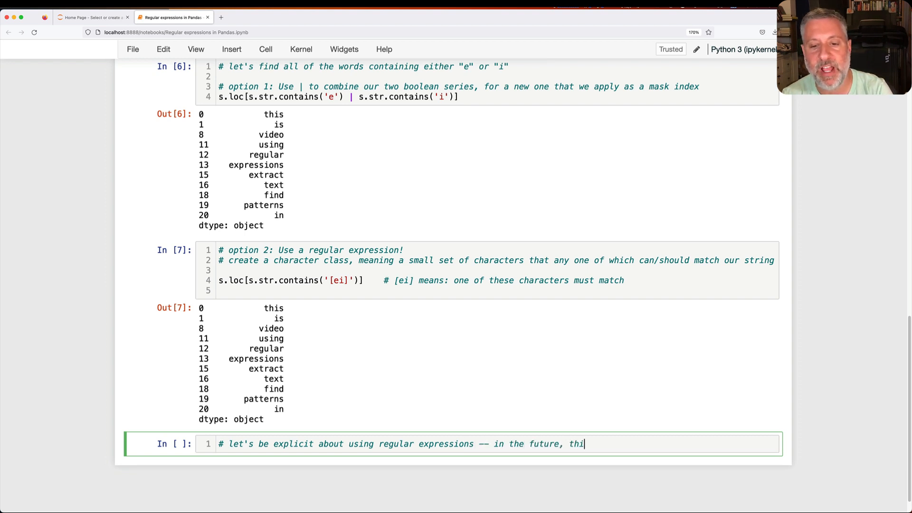
{"action": "key", "text": "Backspace"}
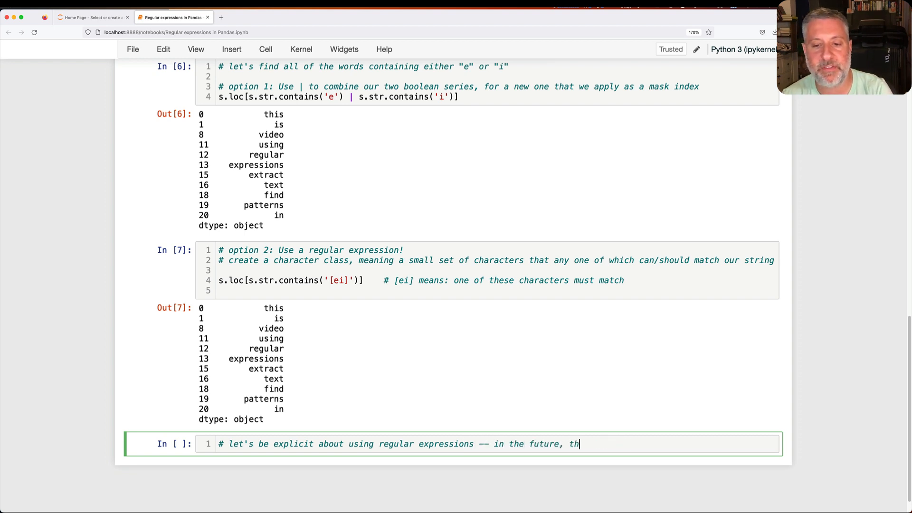
{"action": "type", "text": "e default might switch to False"}
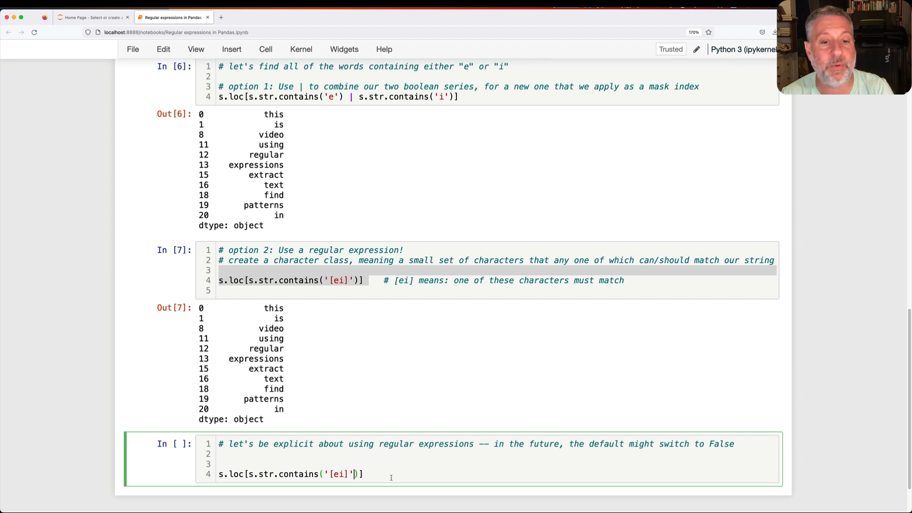
{"action": "type", "text": ", regex=True"}
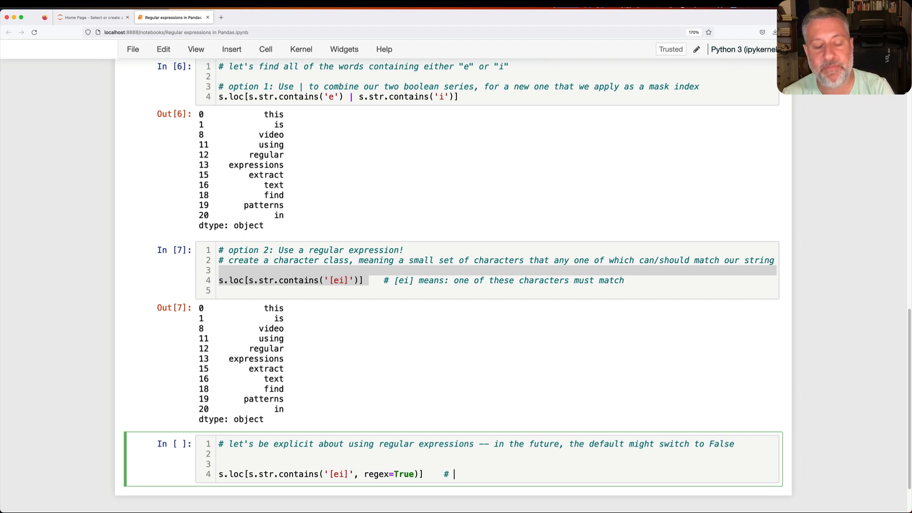
{"action": "type", "text": "clearly sta"}
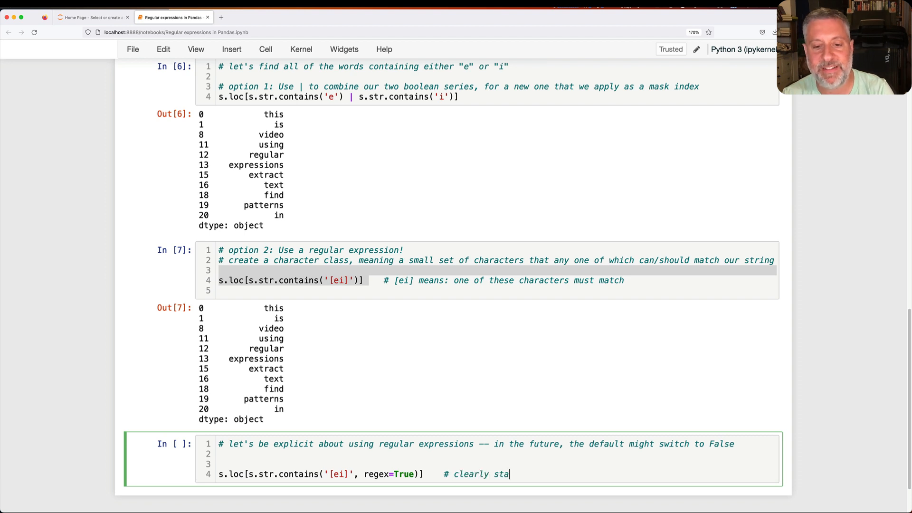
{"action": "type", "text": "te/show we're using"}
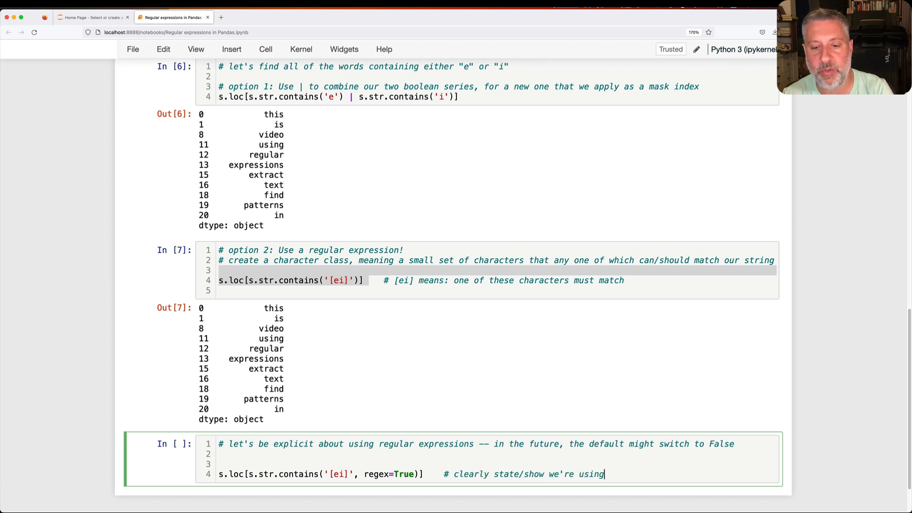
{"action": "scroll", "scroll_direction": "up", "scroll_amount": 3}
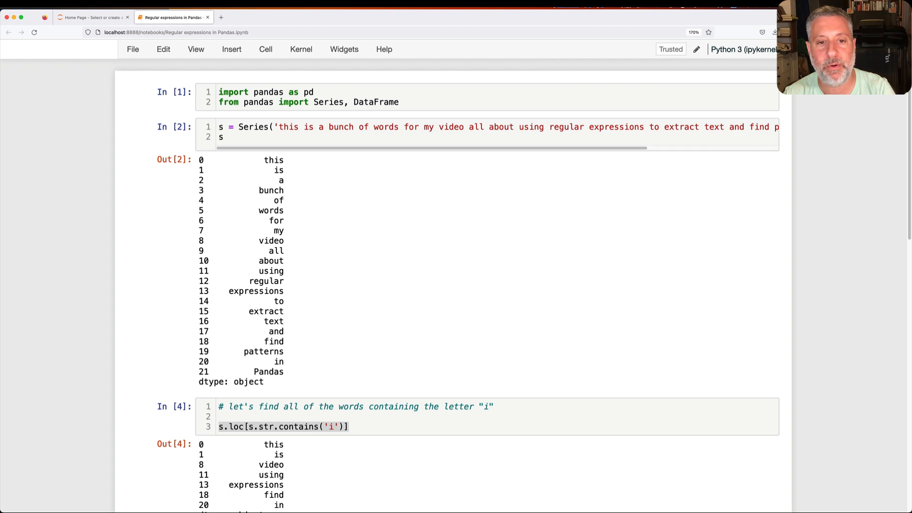
{"action": "scroll", "scroll_direction": "down", "scroll_amount": 3}
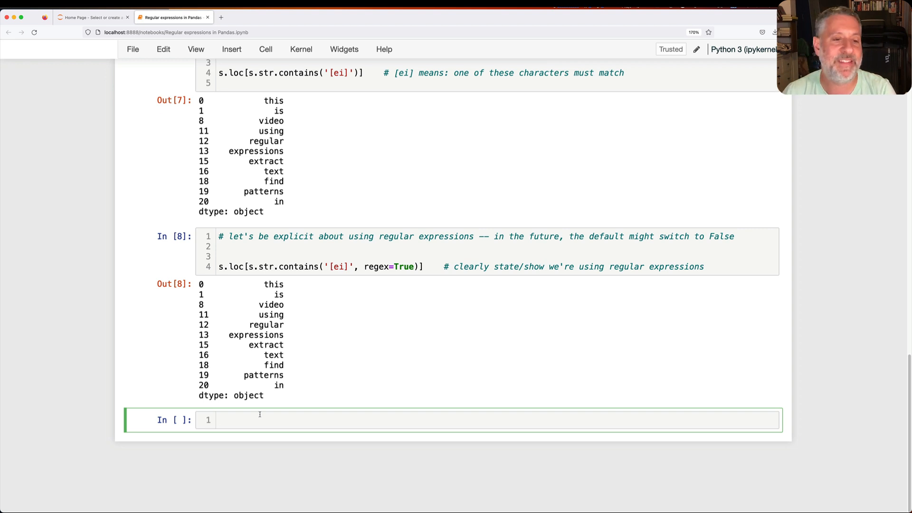
- Filter words whose fourth character is a vowel using '^...[aeiou]', with an anchoring comment
{"action": "left_click", "coordinate": [259, 419]}
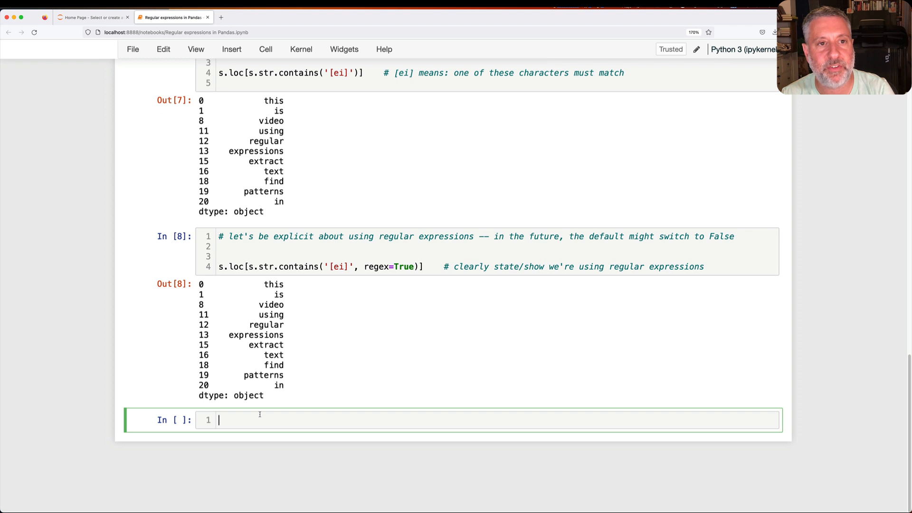
{"action": "type", "text": "s.str.contains('"}
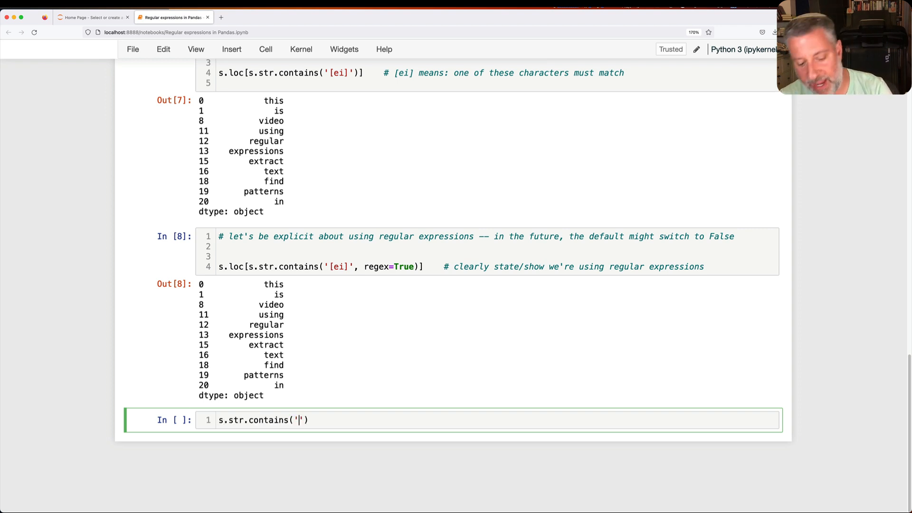
{"action": "type", "text": "^"}
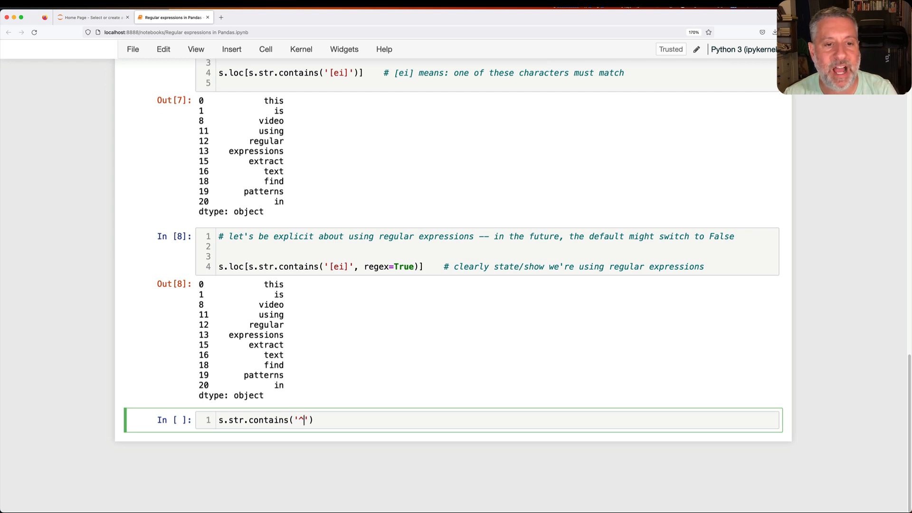
{"action": "type", "text": "...["}
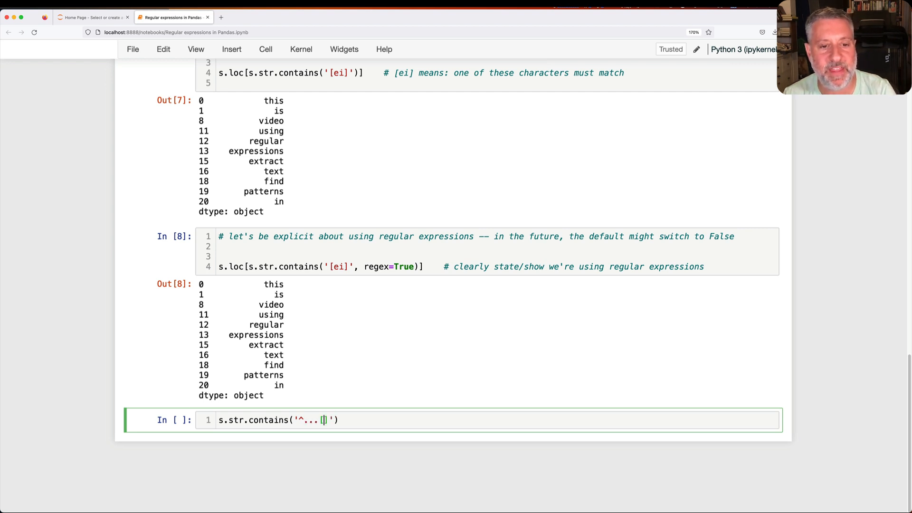
{"action": "type", "text": "aeiou"}
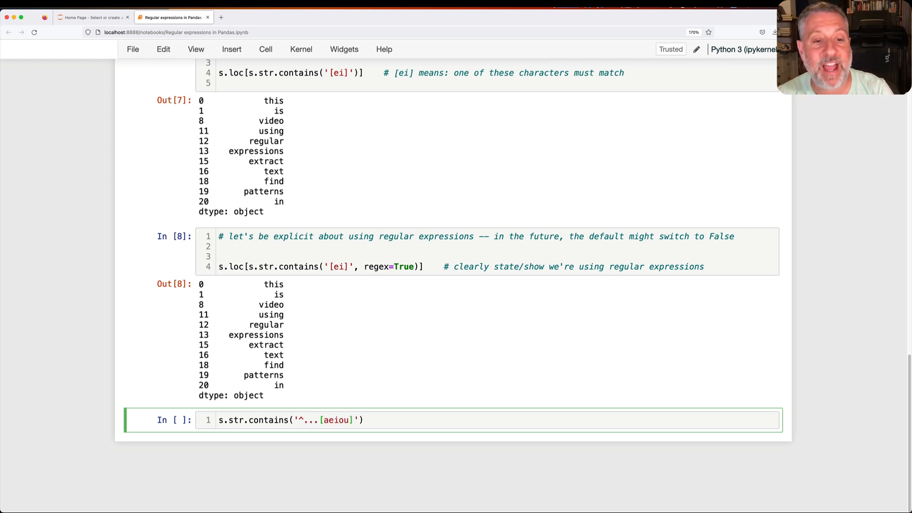
{"action": "type", "text": "ou"}
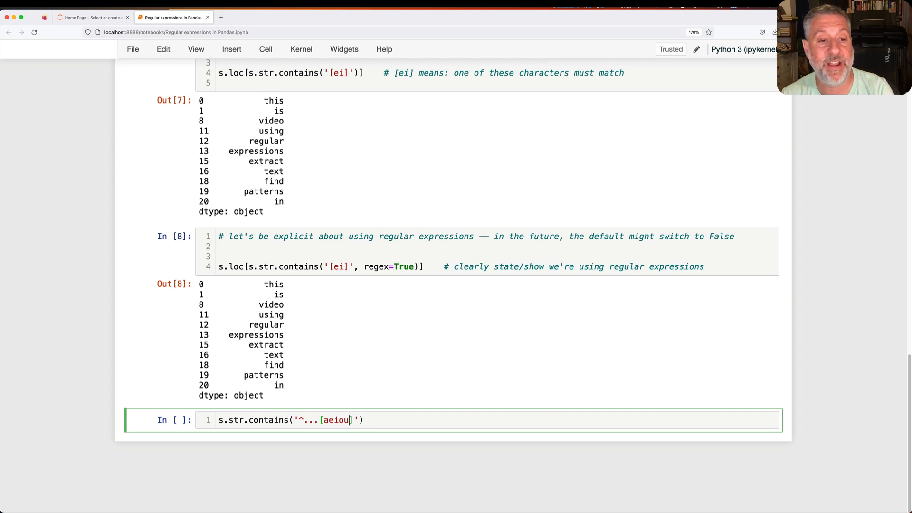
{"action": "key", "text": "shift+Return"}
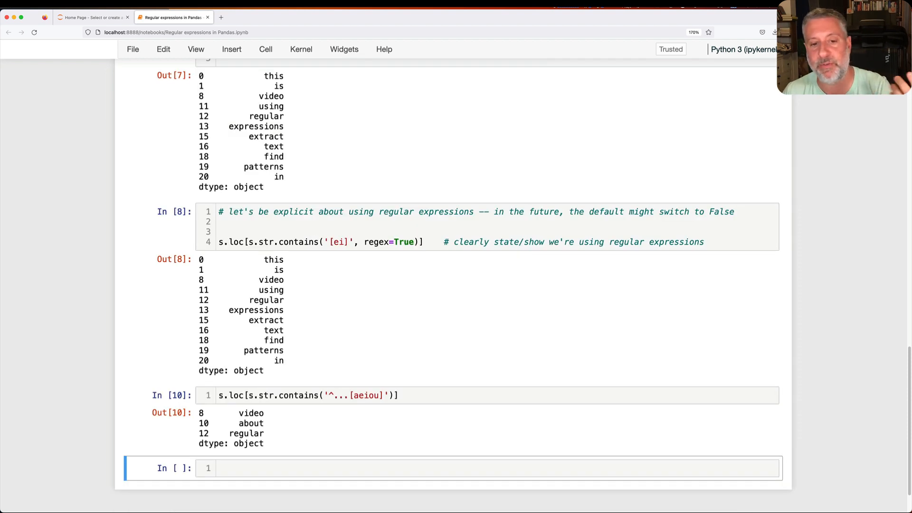
{"action": "type", "text": "# anchor to the start, and then"}
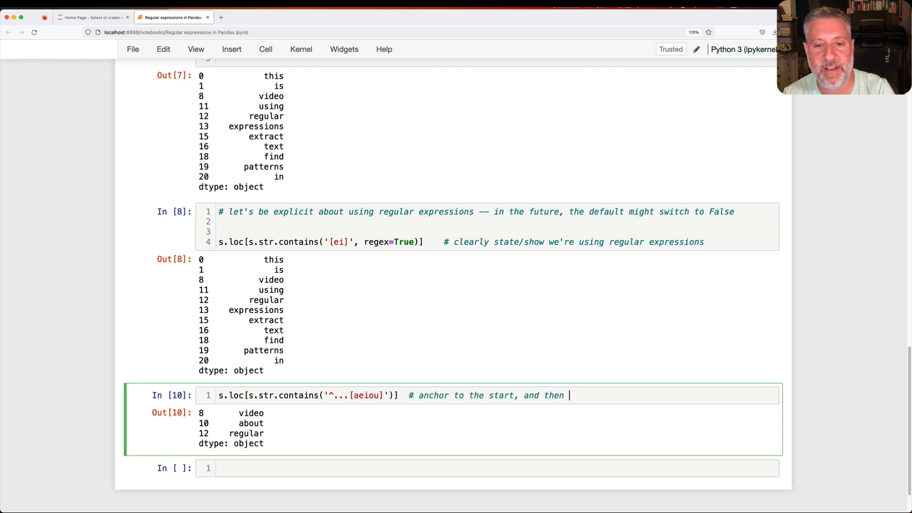
{"action": "type", "text": "find the fourth char"}
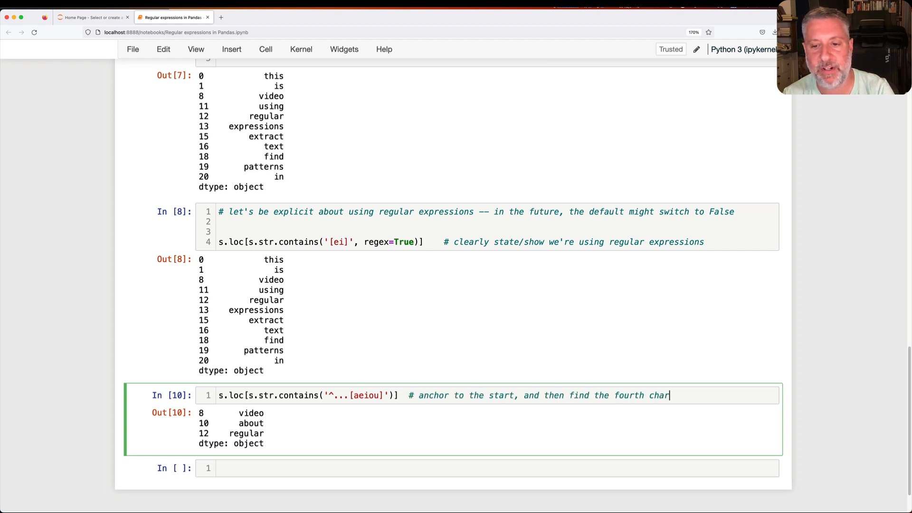
{"action": "type", "text": "acter is a vowel"}
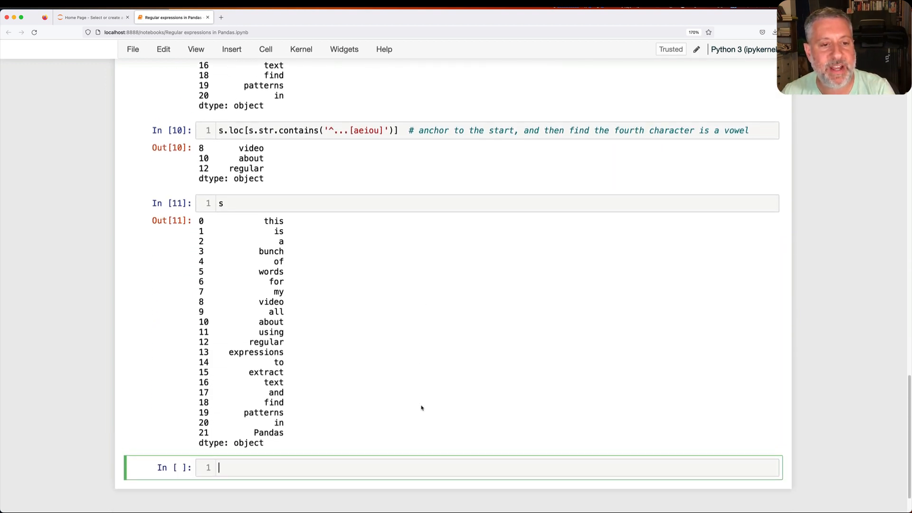
{"action": "mouse_move", "coordinate": [367, 464]}
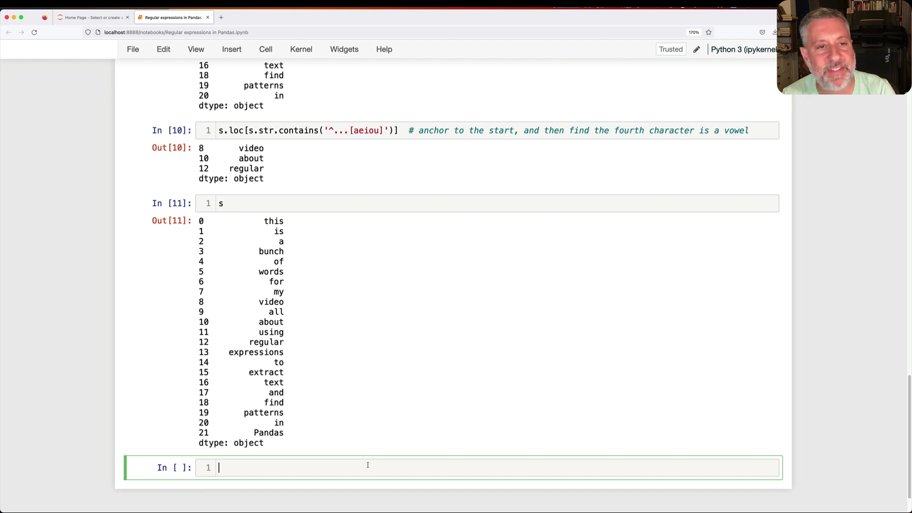
- Run s.replace('is', 'IS') with a comment on capitalizing 'is', and check IS in the output
{"action": "type", "text": "."}
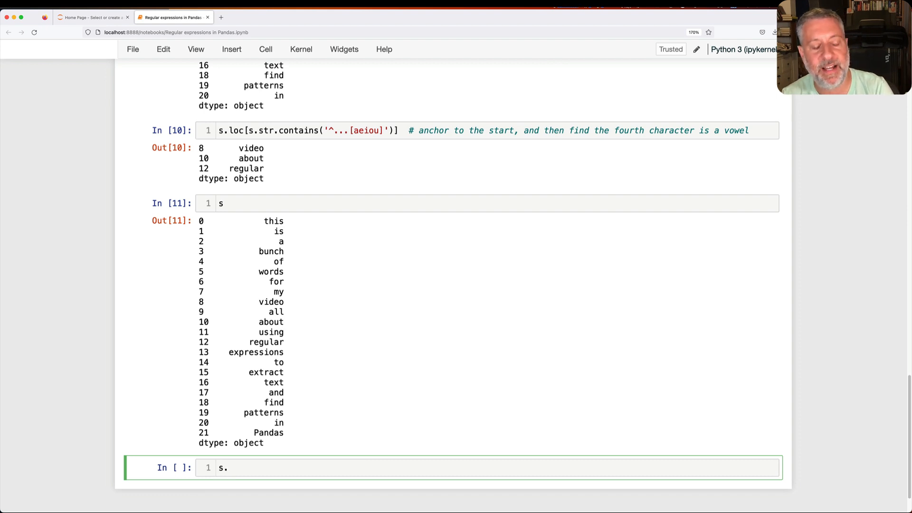
{"action": "type", "text": ".replace()"}
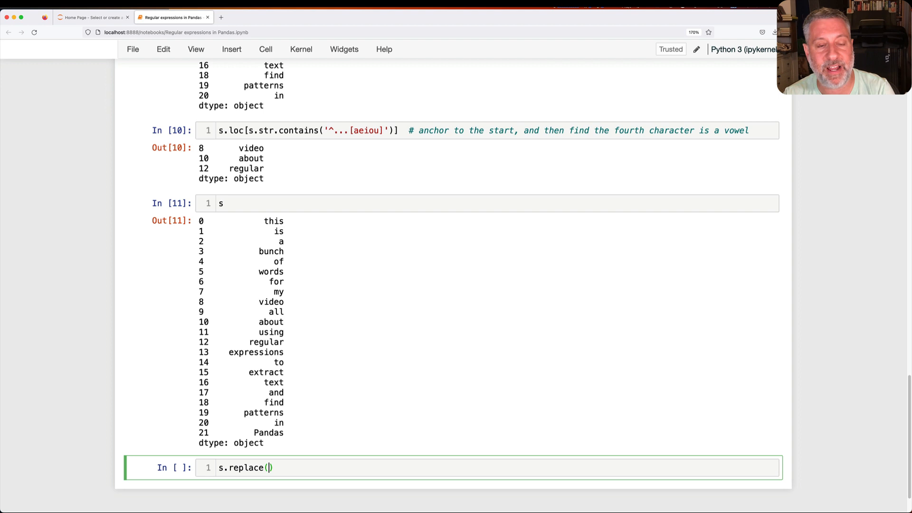
{"action": "type", "text": "'is', 'IS"}
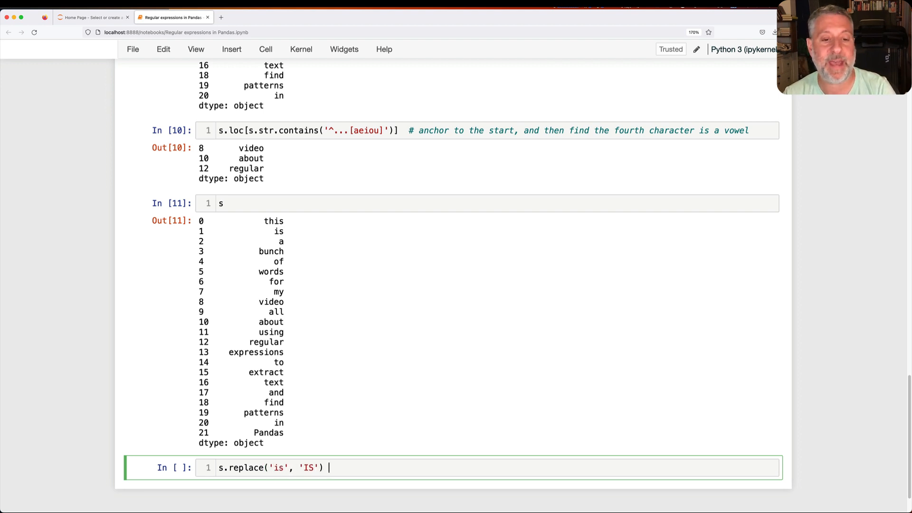
{"action": "type", "text": "# change"}
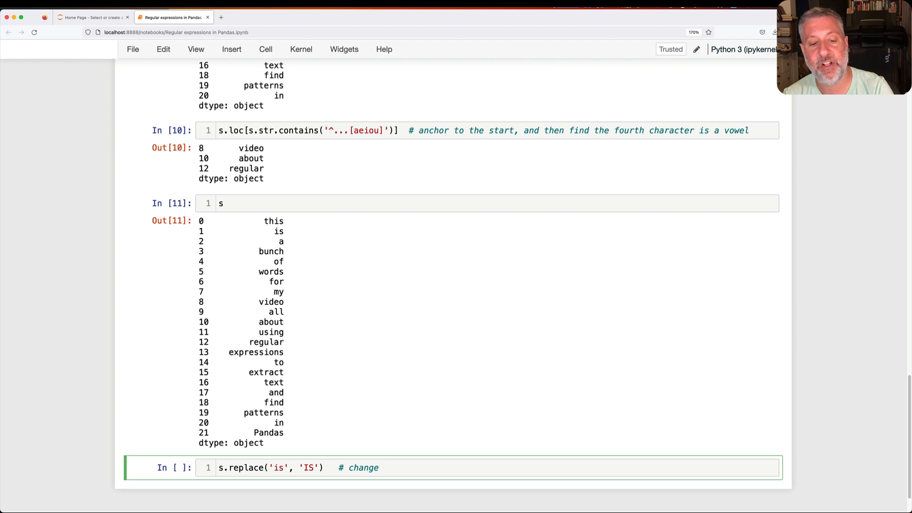
{"action": "type", "text": "lowercase \"is\" t"}
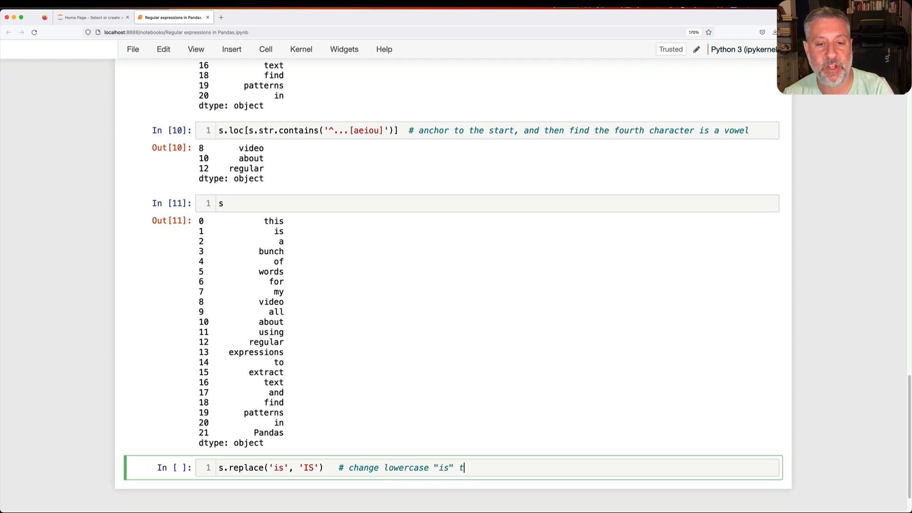
{"action": "type", "text": "o capitalized"}
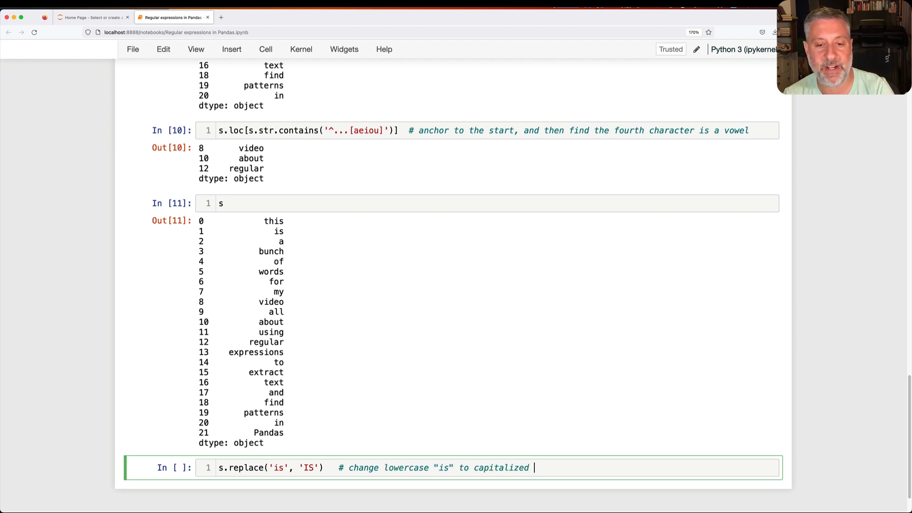
{"action": "type", "text": "all-caps \"IS"}
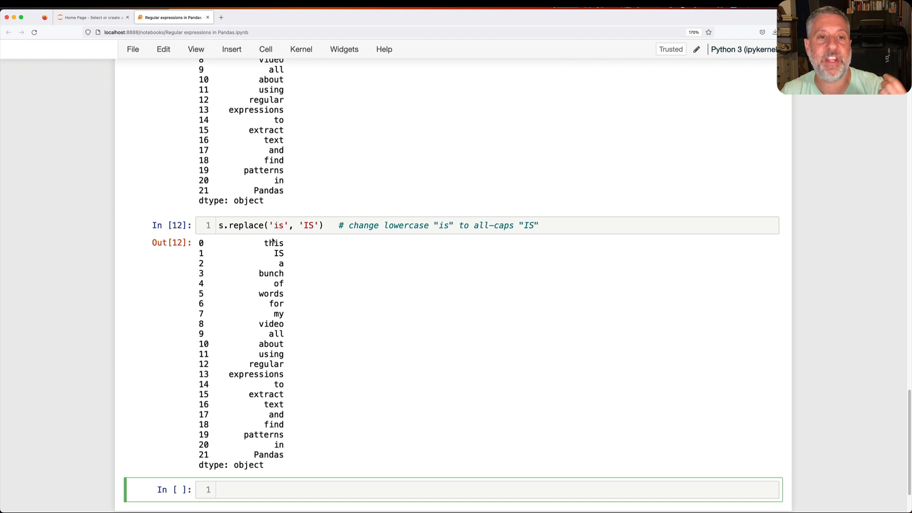
{"action": "double_click", "coordinate": [278, 253]}
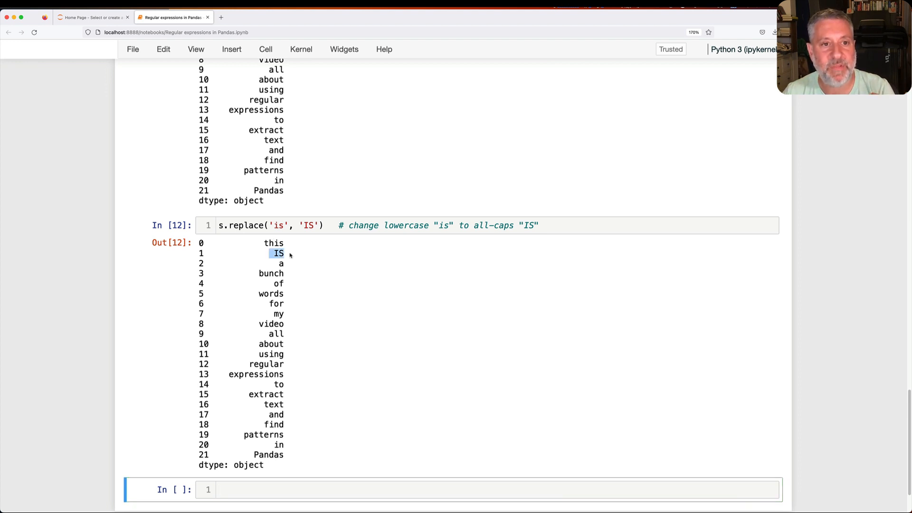
{"action": "left_click", "coordinate": [323, 420]}
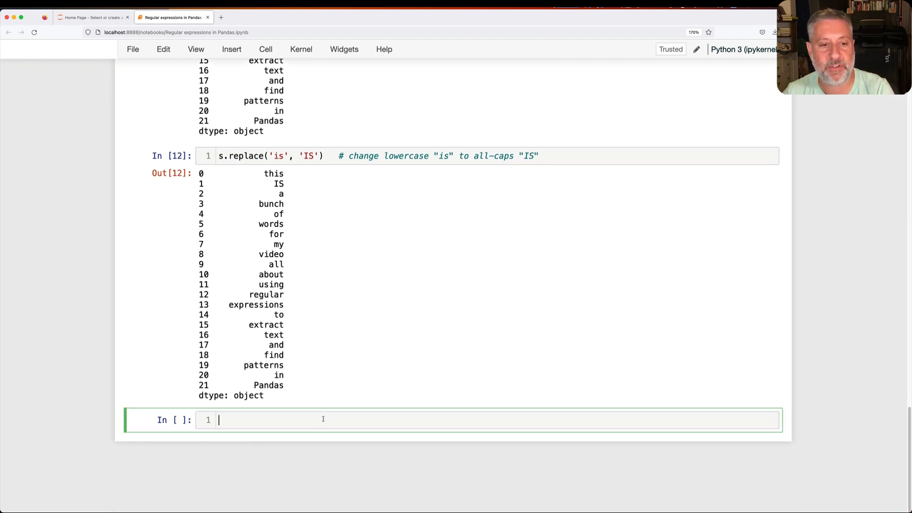
- Add a commented cell running s.replace('.*is.*', 'IS', regex=True) so 'this' also becomes IS
{"action": "type", "text": "what if I want"}
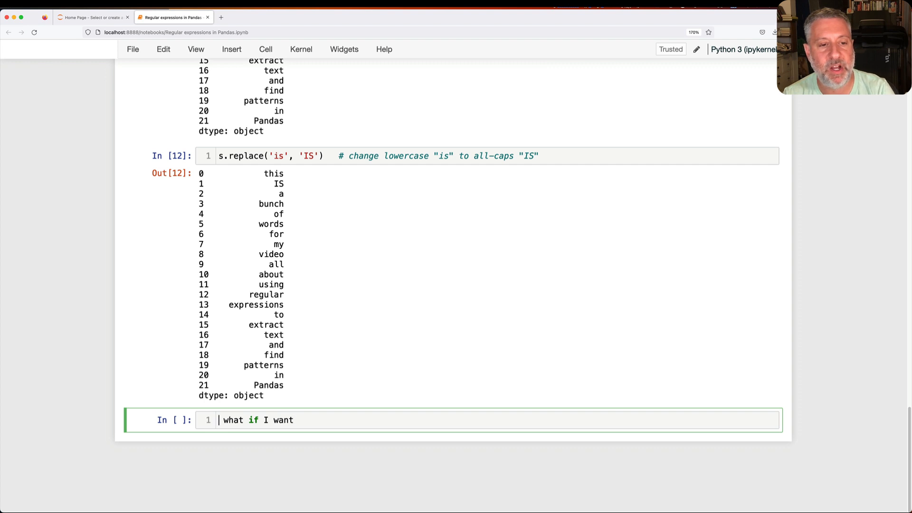
{"action": "type", "text": "# what if I want to do this to any word containing the two characters \"is\"?"}
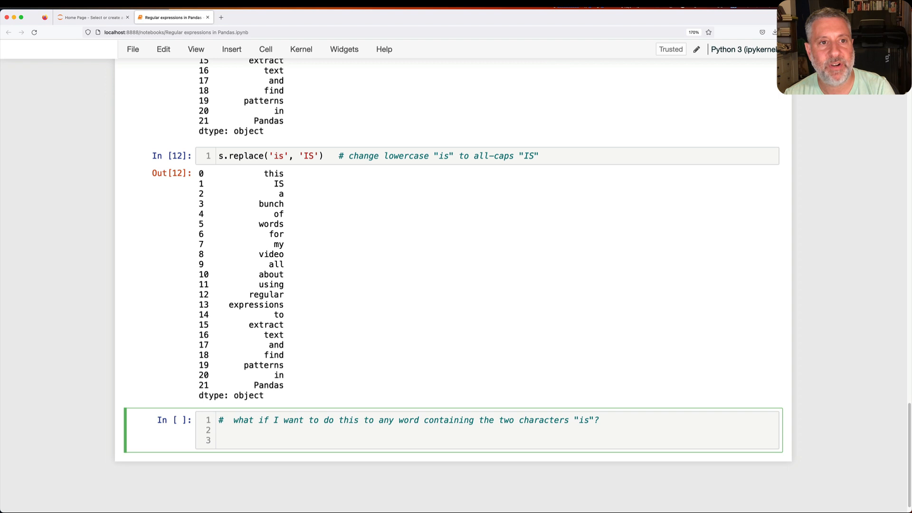
{"action": "type", "text": "s.replace('')"}
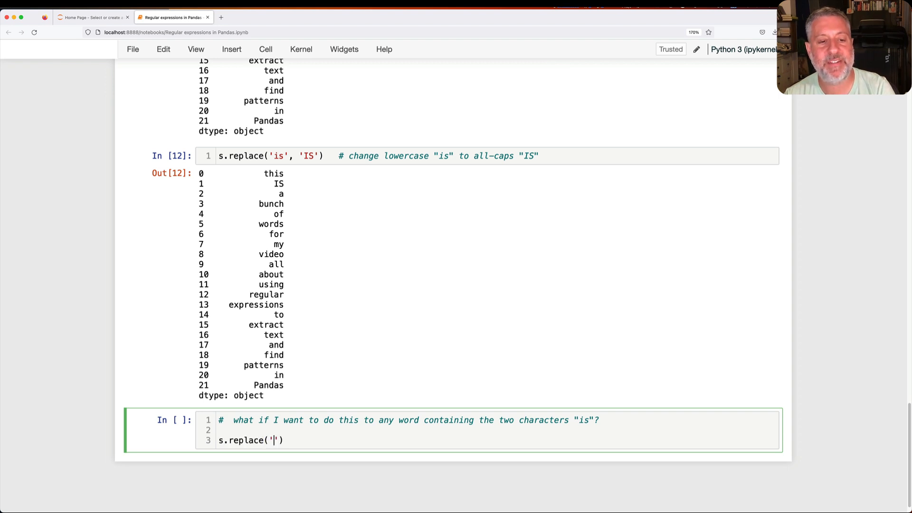
{"action": "type", "text": ".*"}
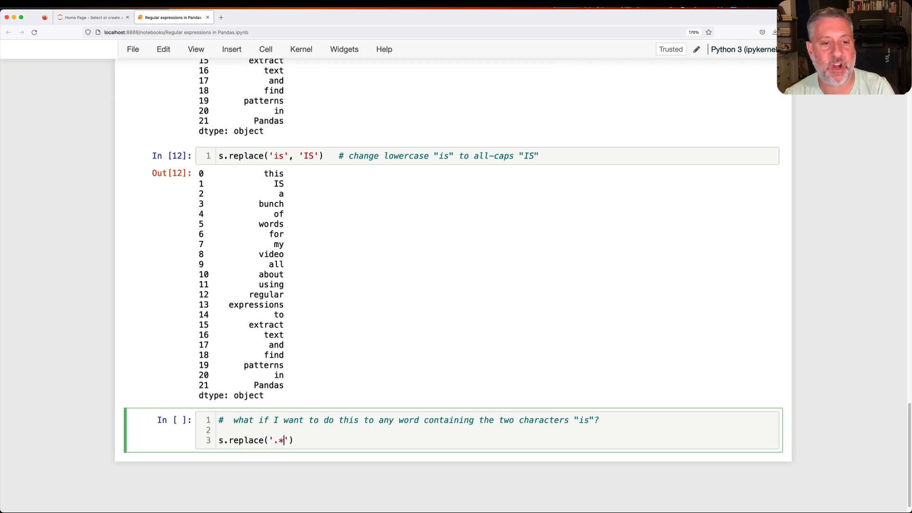
{"action": "type", "text": "is.*', 'IS"}
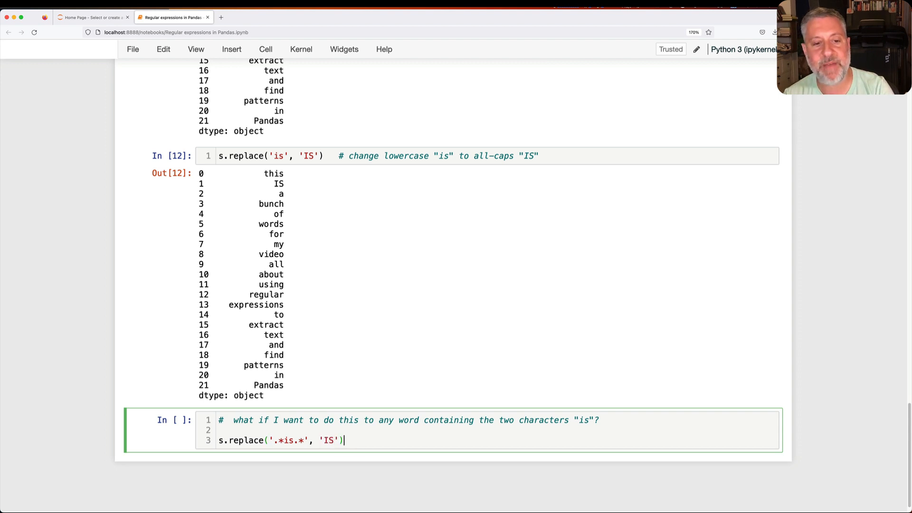
{"action": "type", "text": ", regex=True"}
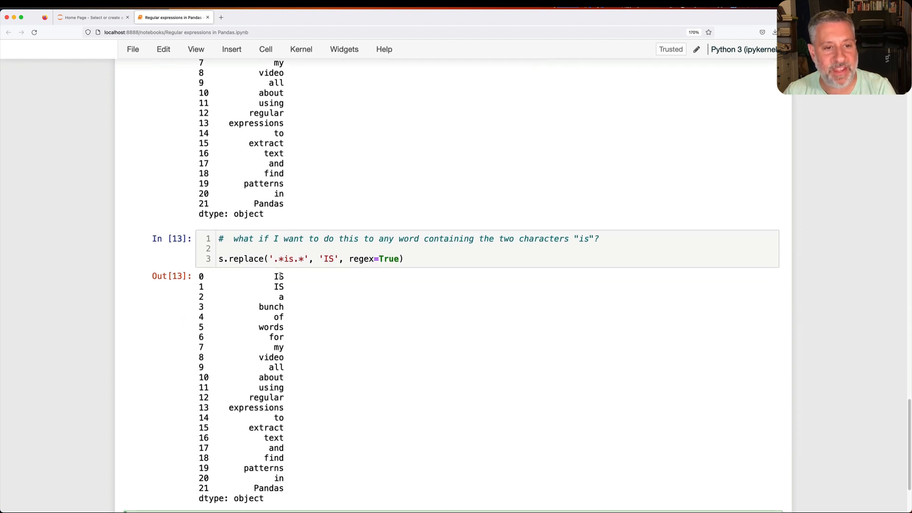
{"action": "mouse_move", "coordinate": [299, 290]}
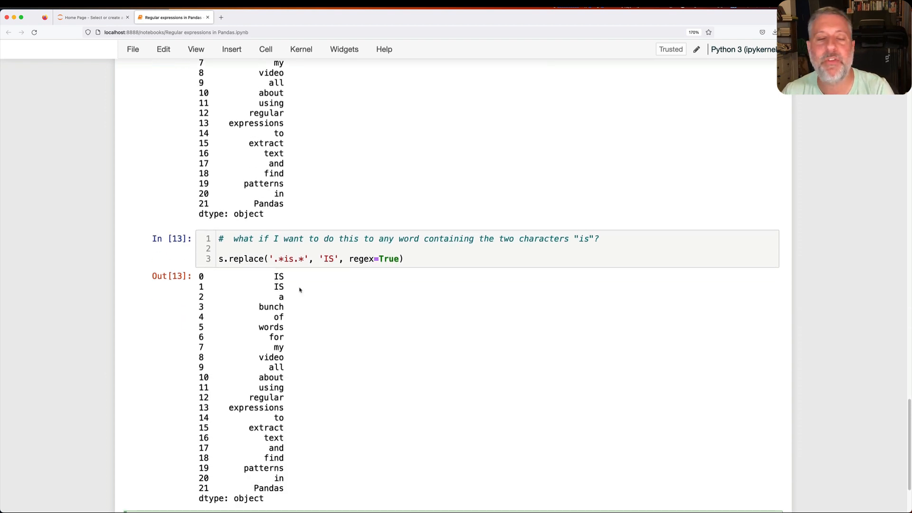
{"action": "scroll", "scroll_direction": "up", "scroll_amount": 3}
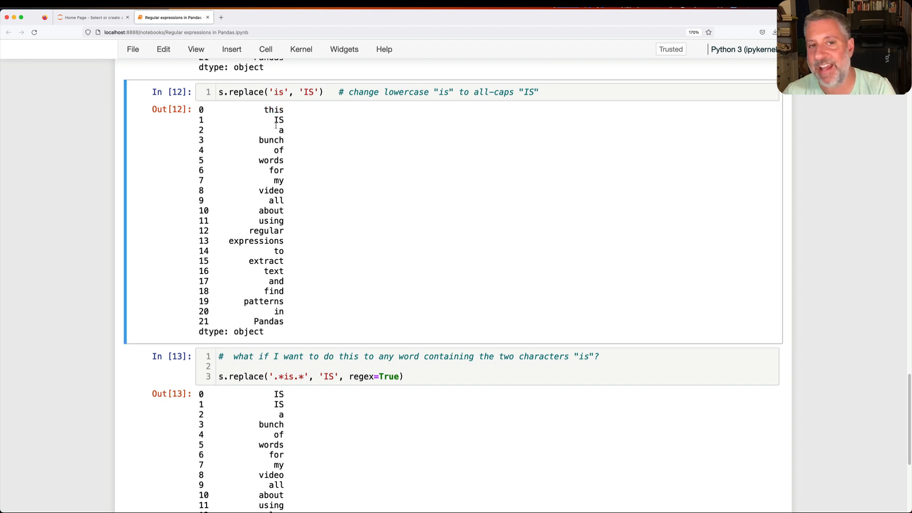
{"action": "scroll", "scroll_direction": "down", "scroll_amount": 3}
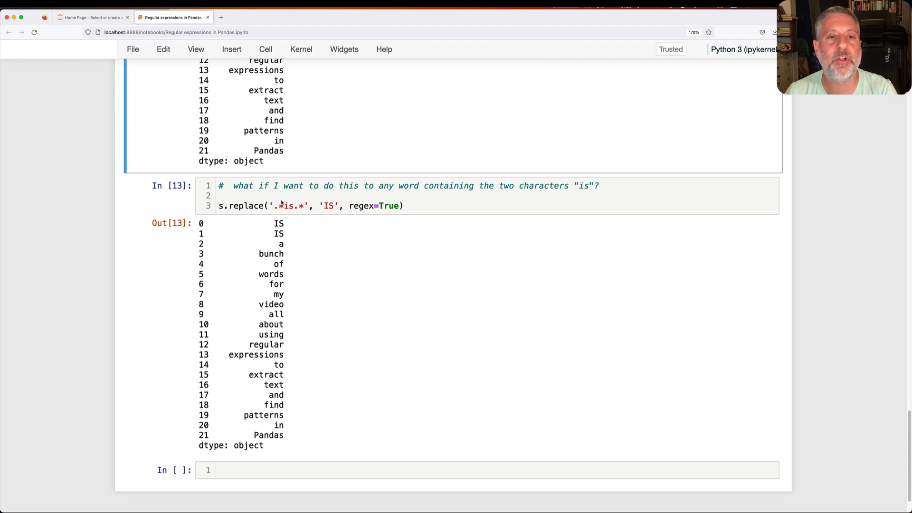
{"action": "mouse_move", "coordinate": [337, 270]}
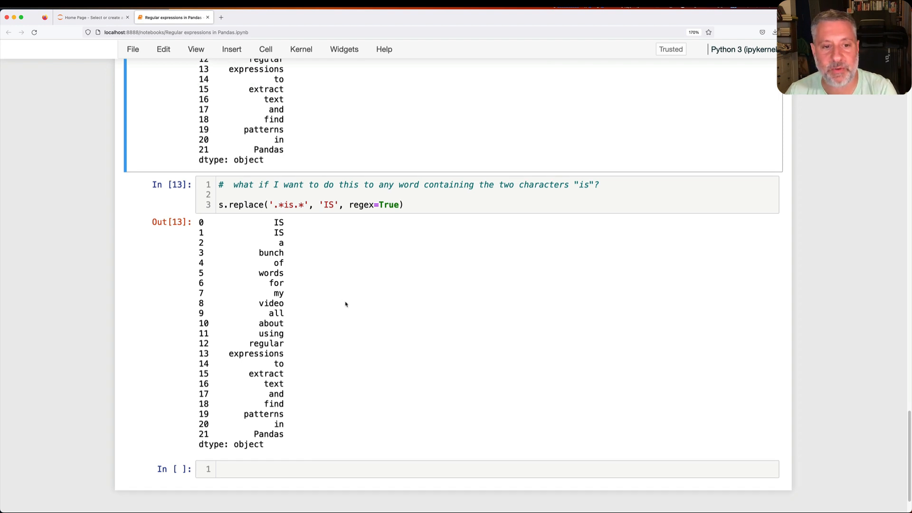
{"action": "left_click", "coordinate": [365, 418]}
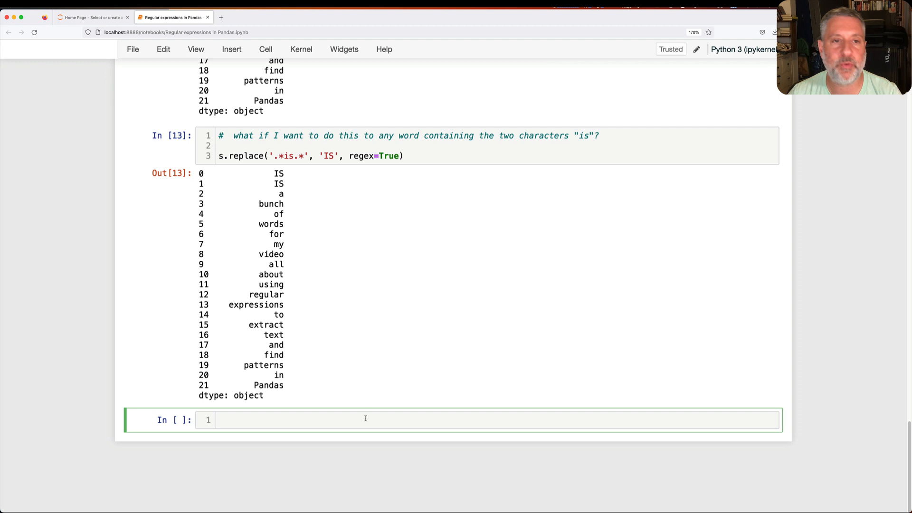
{"action": "left_click", "coordinate": [365, 420]}
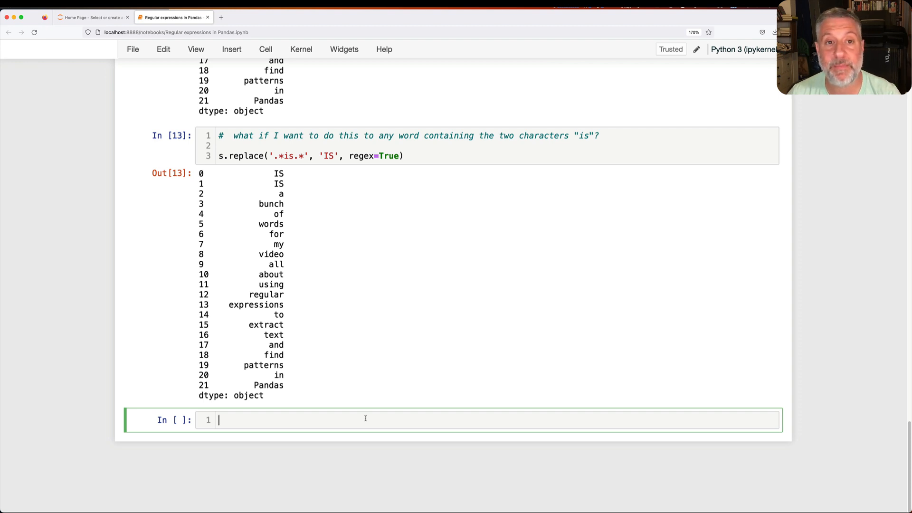